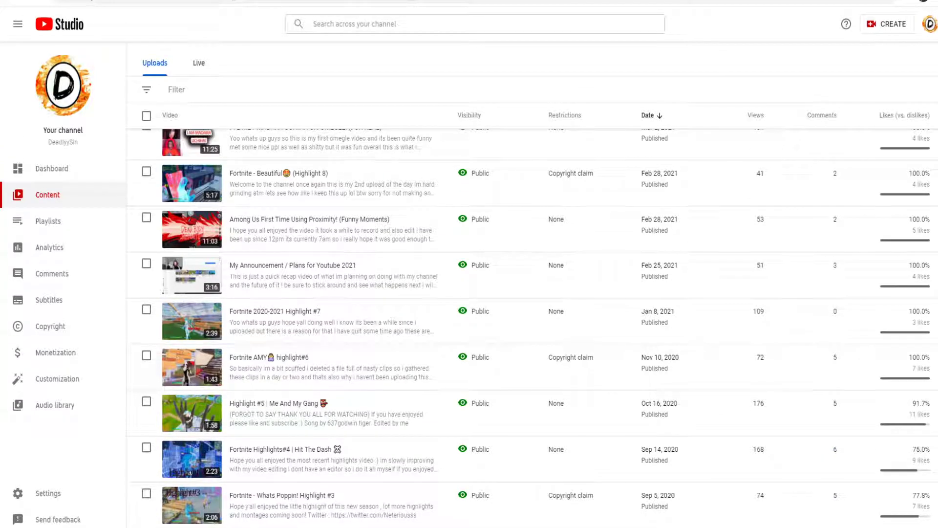
mouse_move(87, 330)
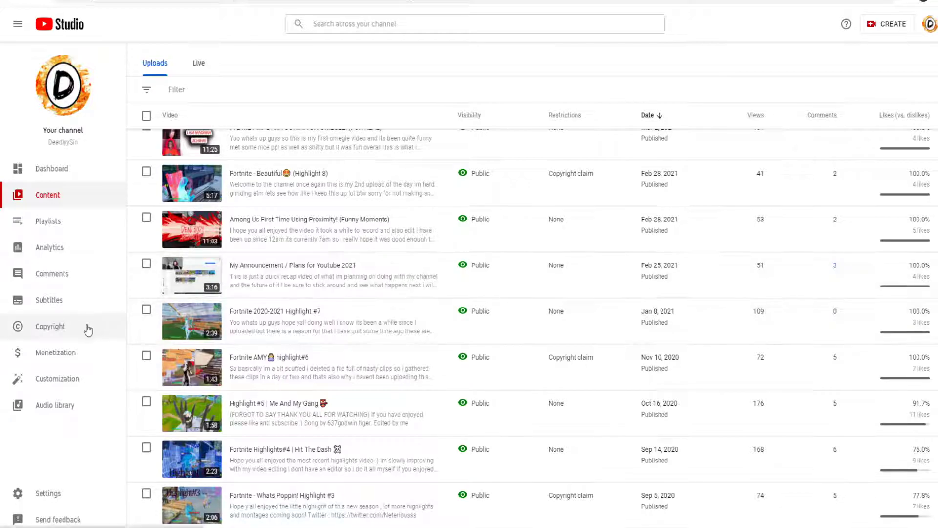
mouse_move(89, 313)
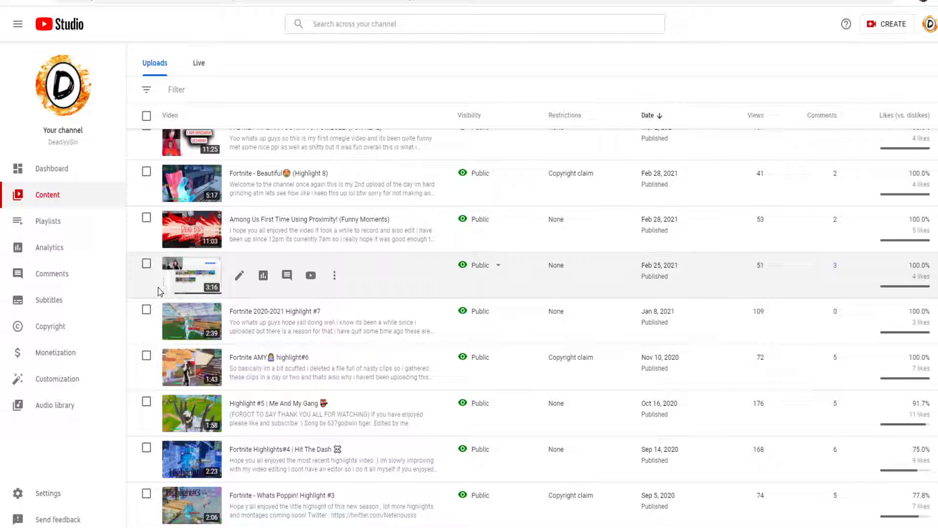
mouse_move(127, 285)
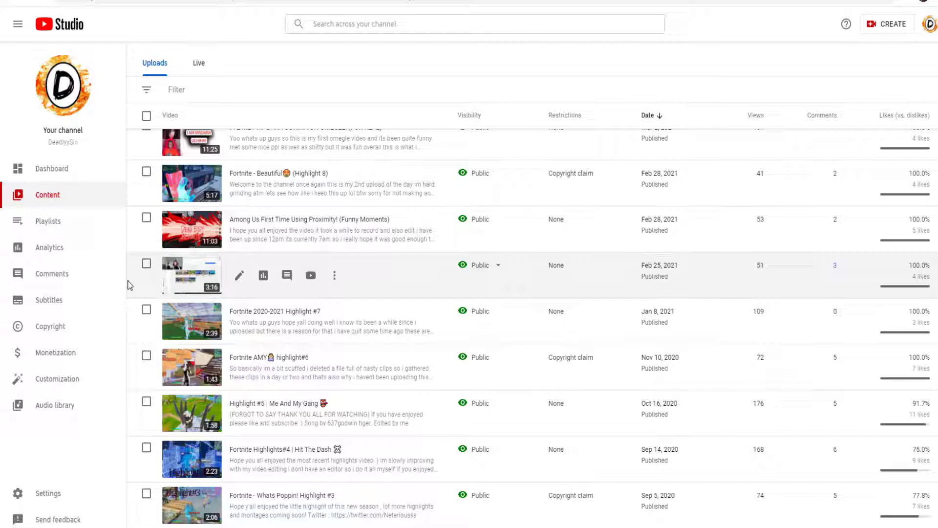
mouse_move(126, 285)
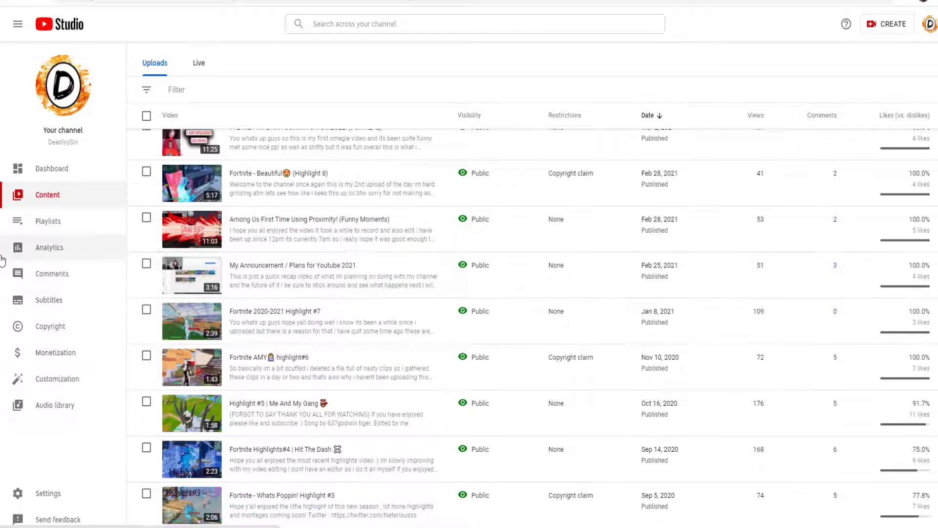
mouse_move(81, 358)
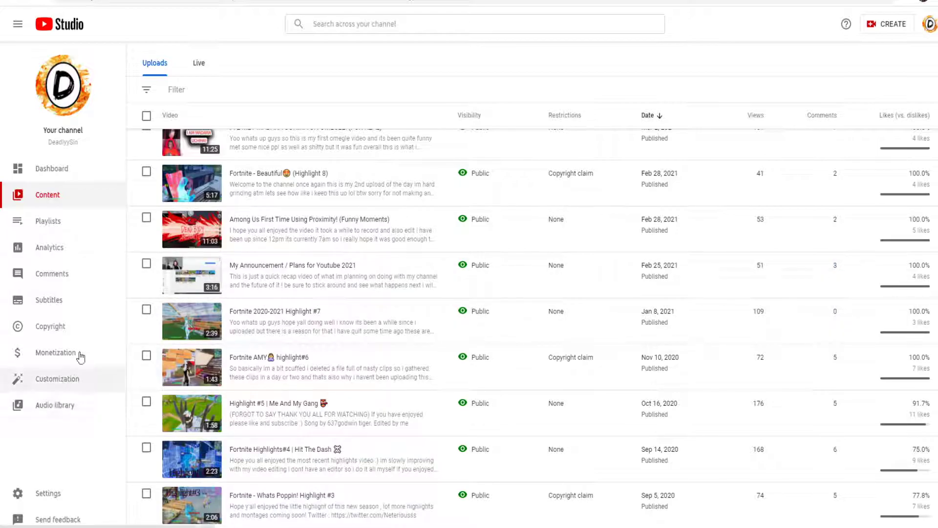
mouse_move(197, 352)
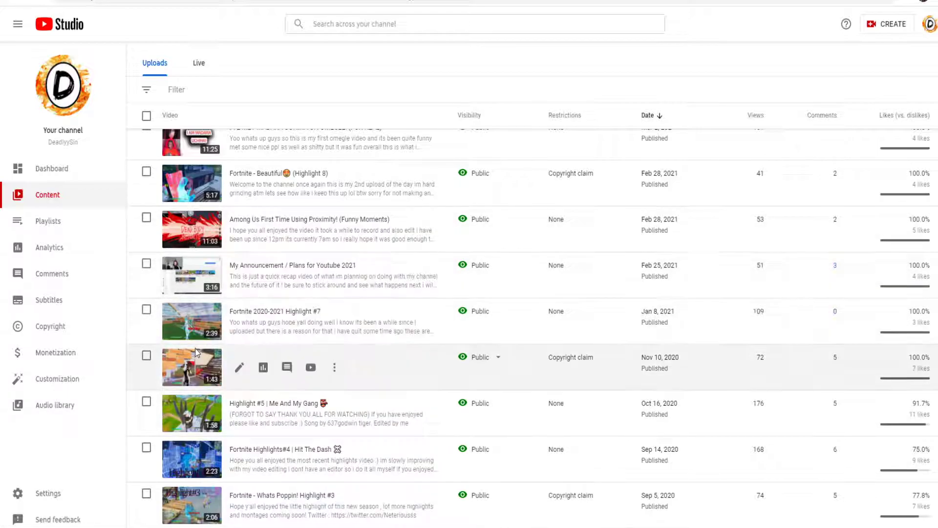
mouse_move(199, 241)
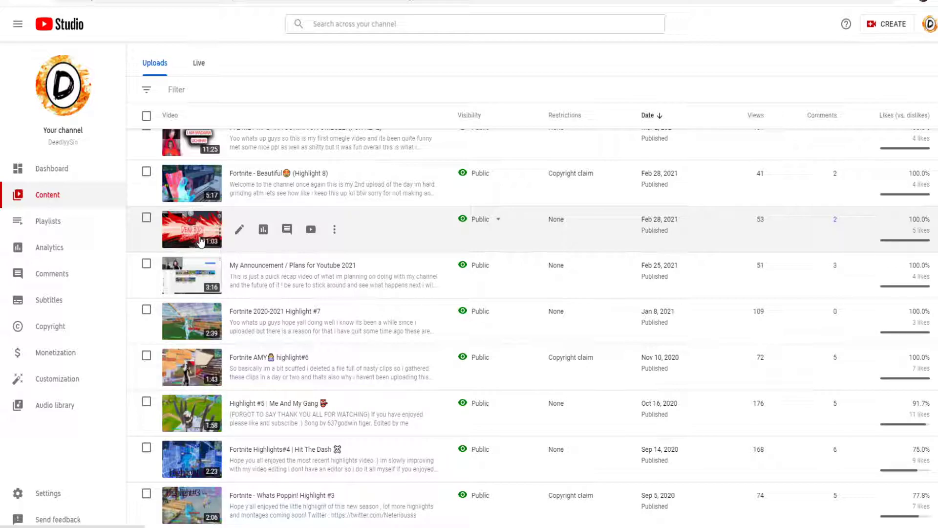
Step: Review the channel dashboard and highlight the 28-day watch time value
scroll("up", 3)
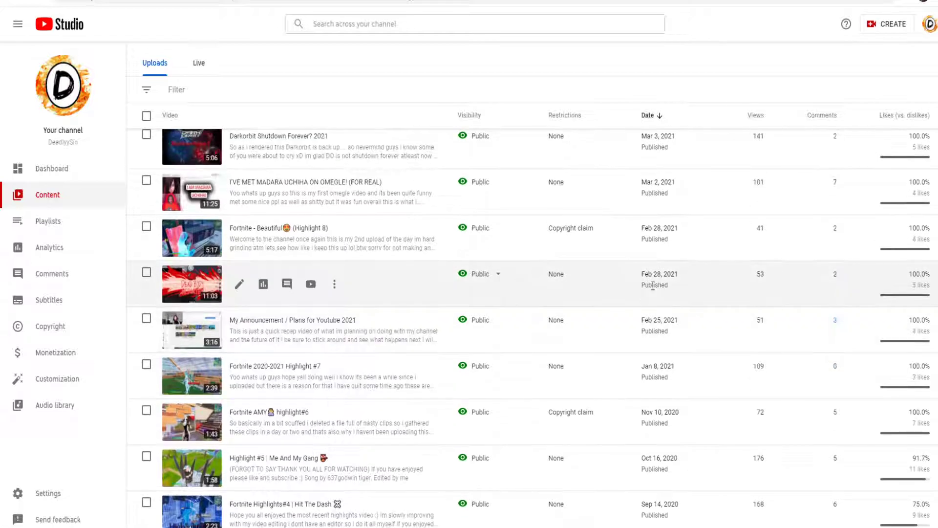
mouse_move(566, 291)
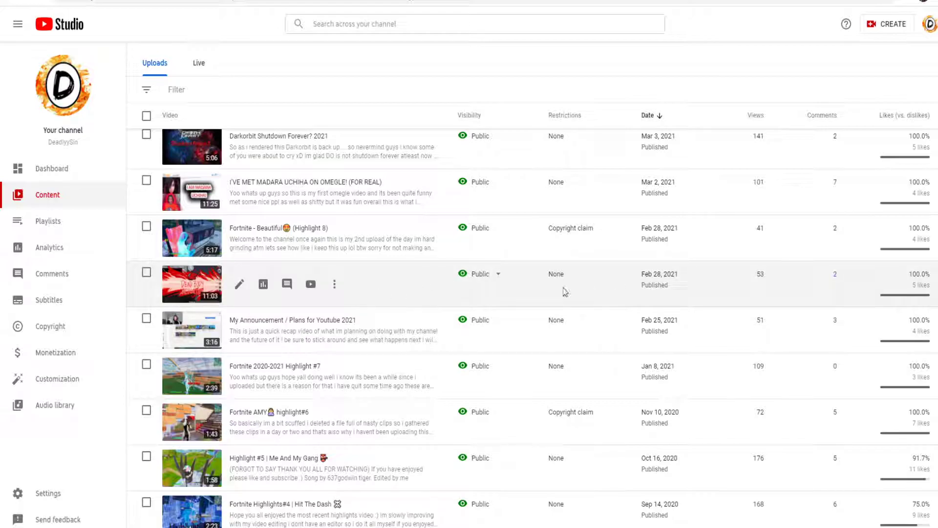
scroll("up", 3)
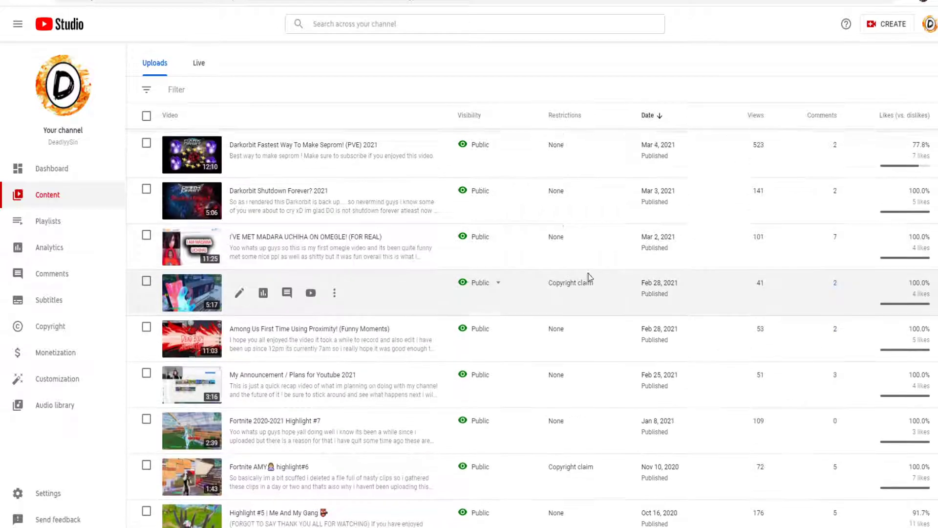
scroll("up", 3)
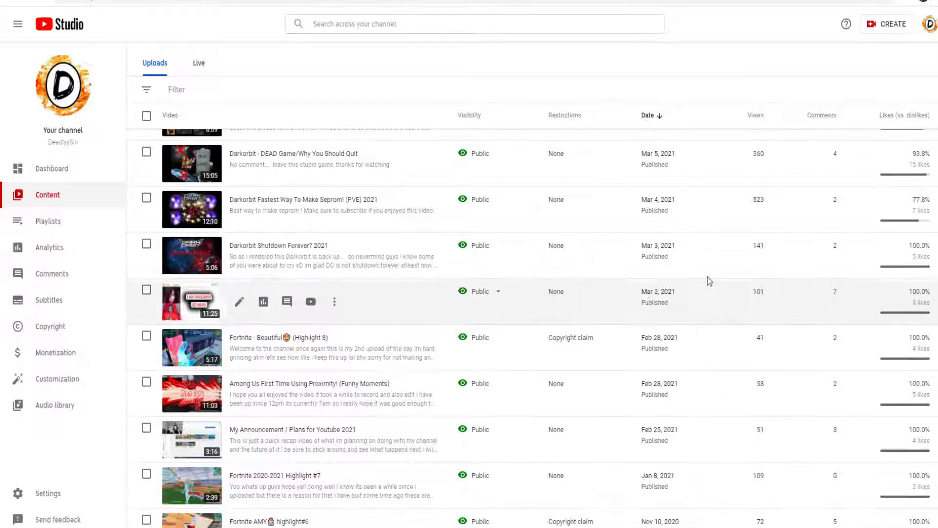
scroll("up", 3)
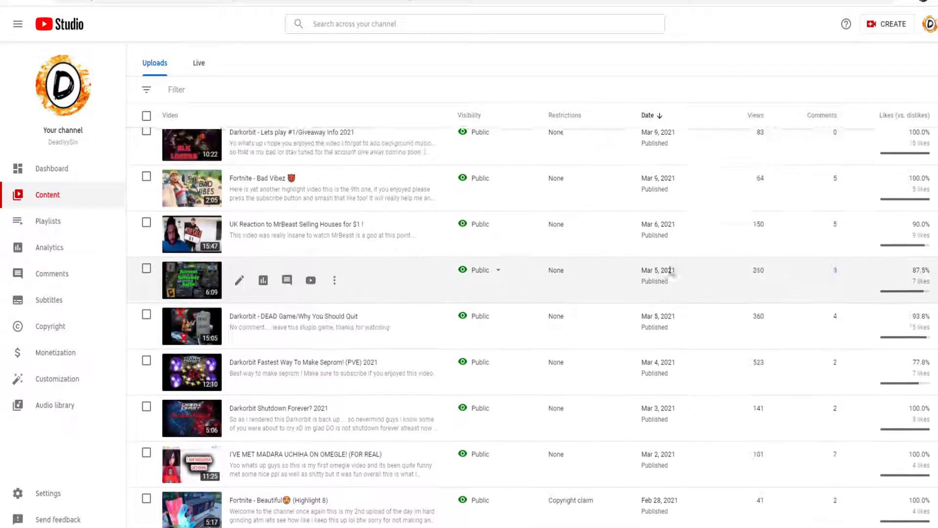
scroll("up", 3)
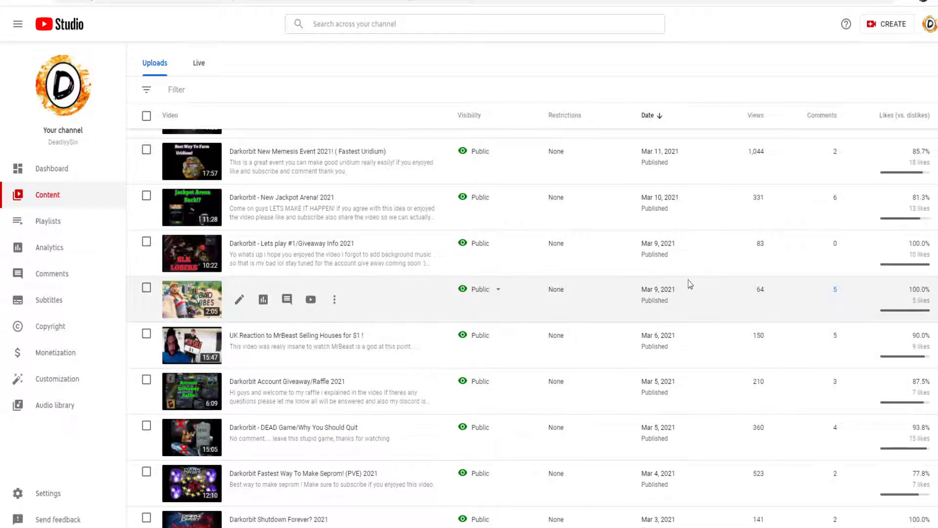
scroll("up", 3)
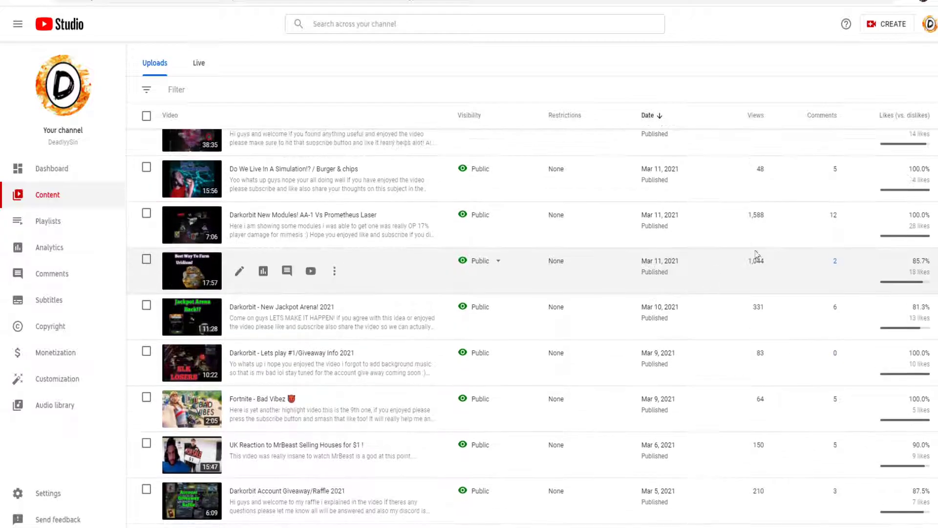
scroll("up", 3)
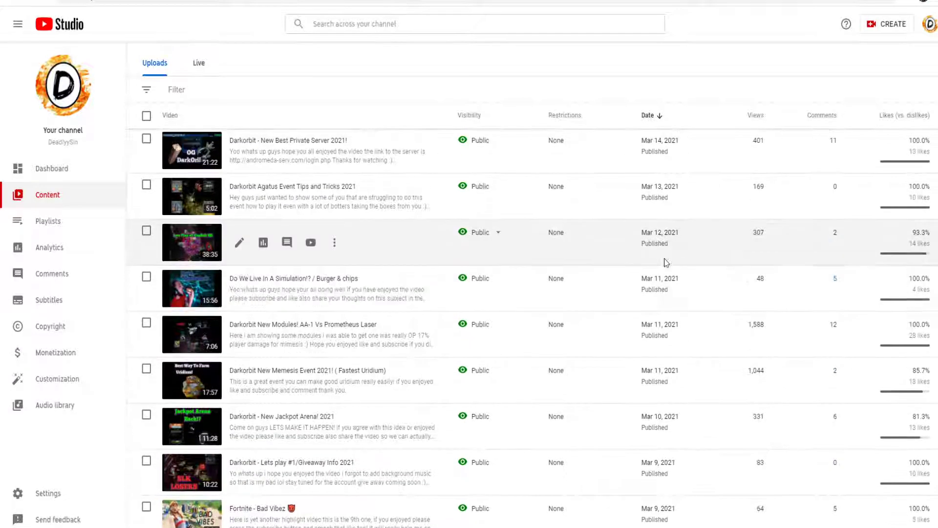
scroll("up", 3)
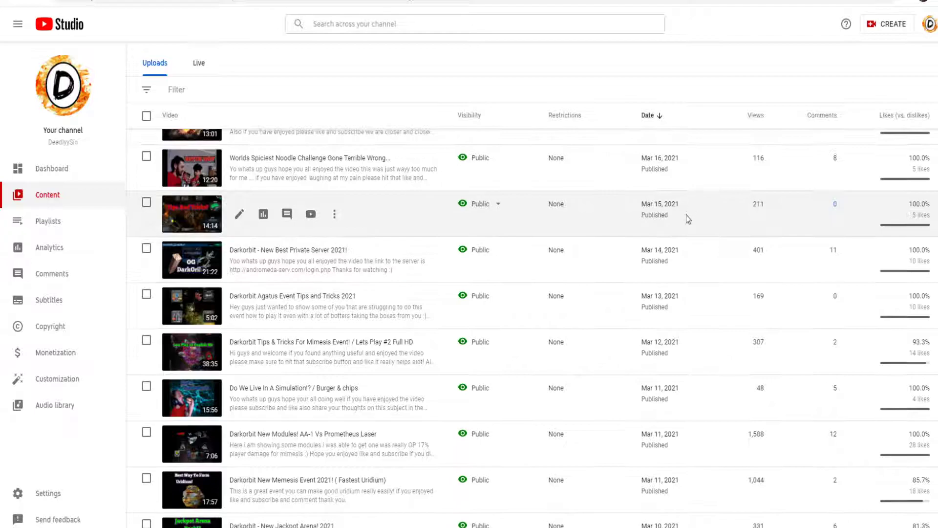
scroll("up", 3)
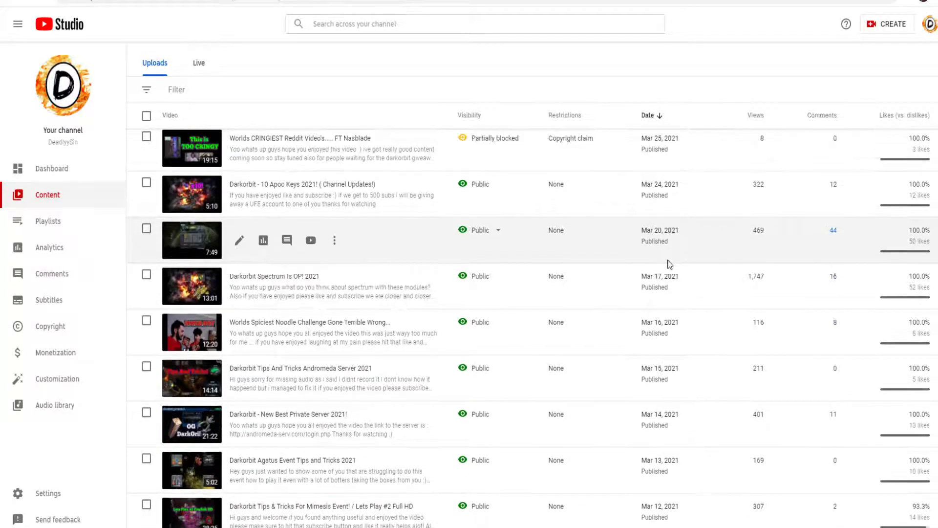
scroll("up", 3)
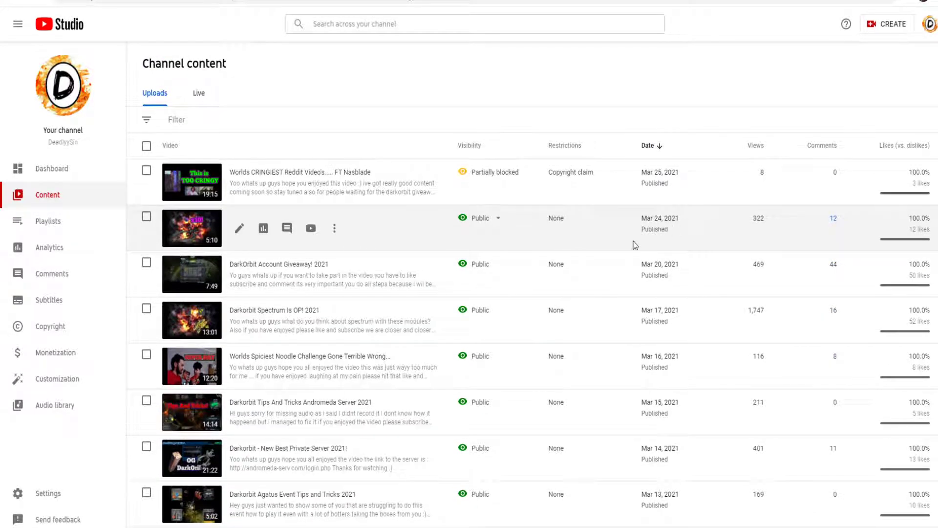
mouse_move(742, 207)
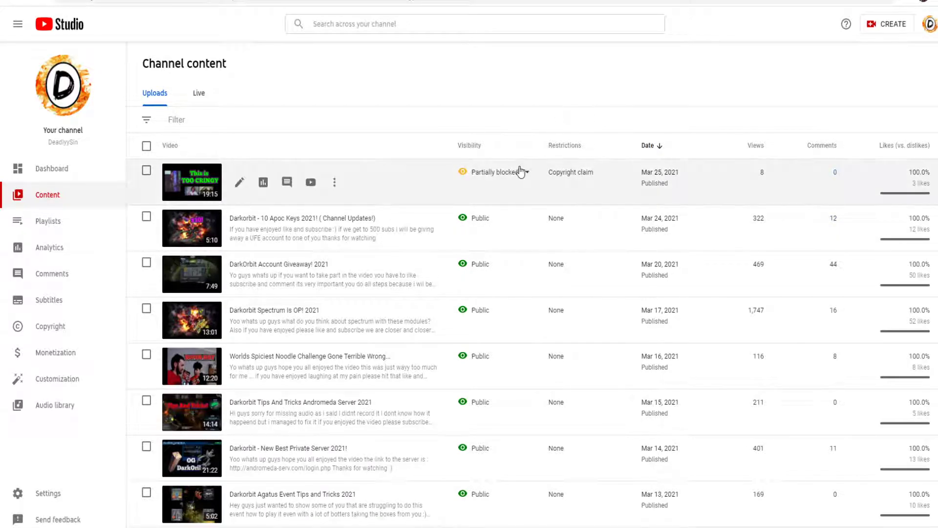
mouse_move(493, 172)
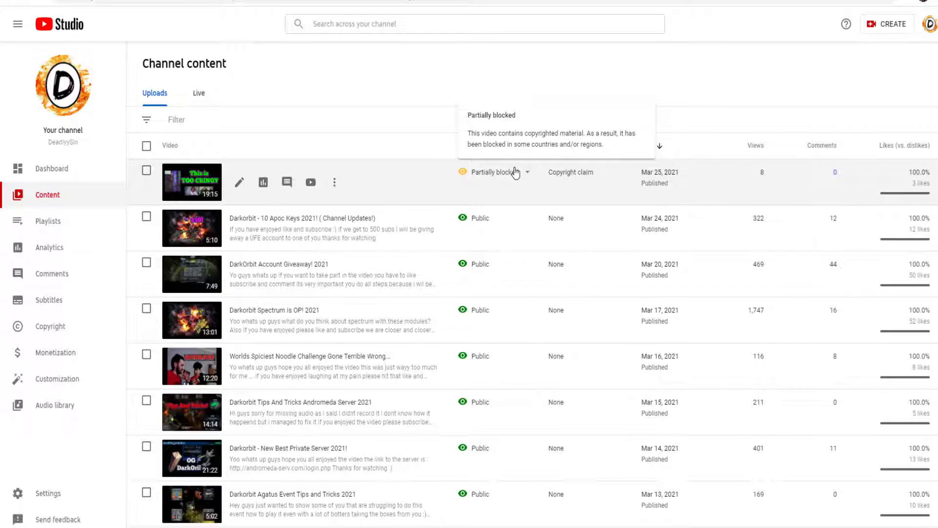
scroll("down", 3)
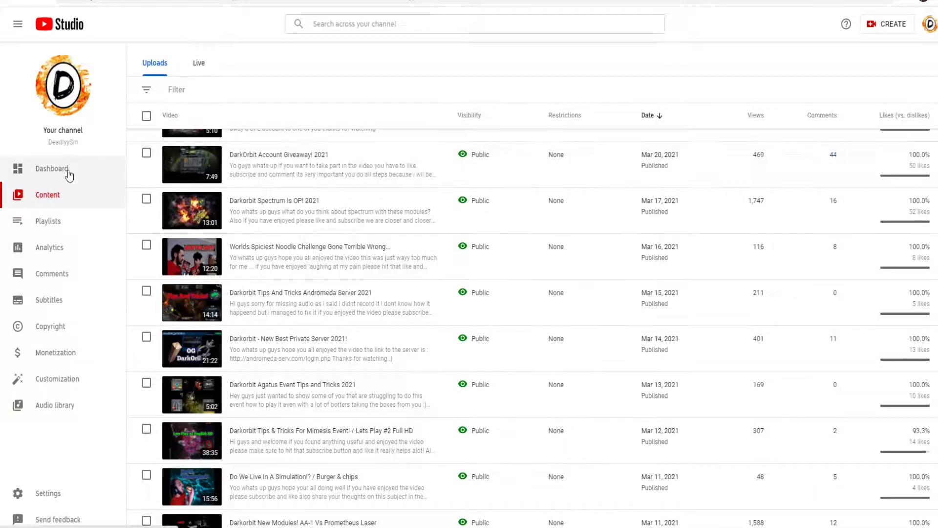
left_click(52, 168)
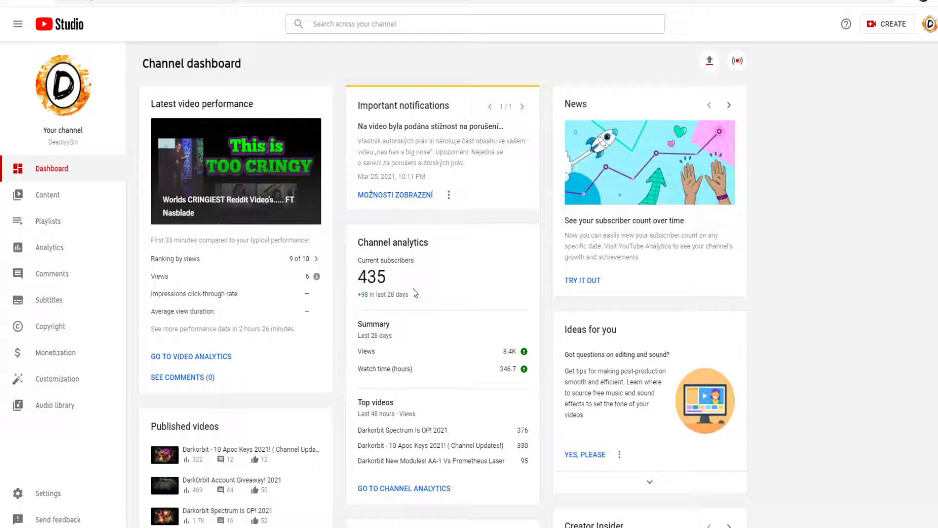
scroll("down", 3)
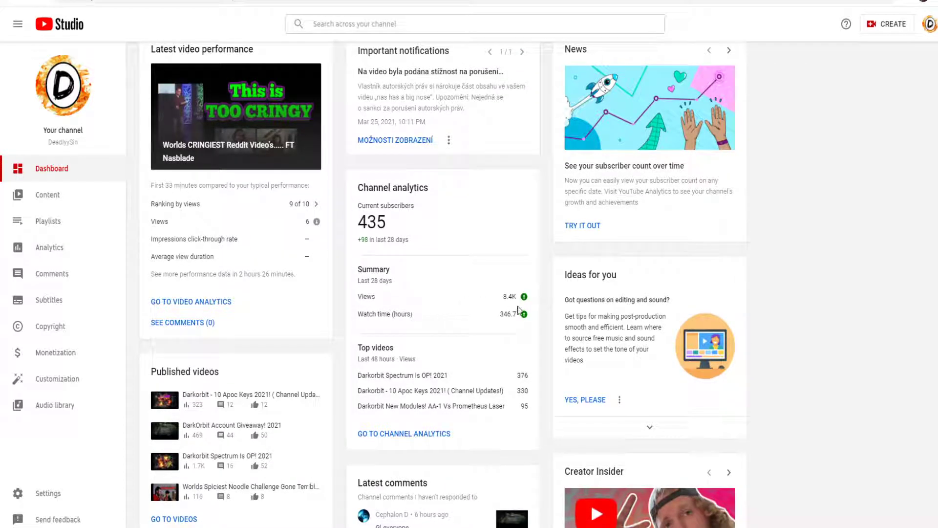
mouse_move(525, 297)
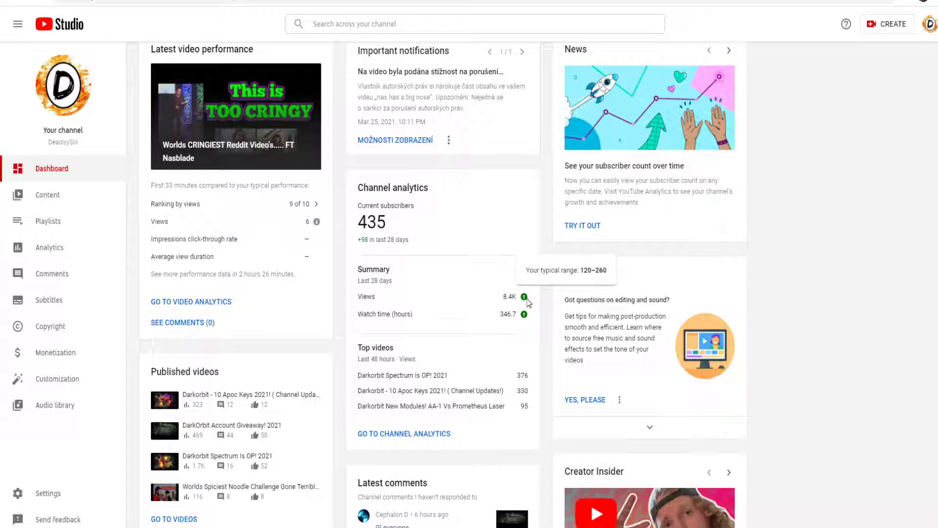
mouse_move(519, 302)
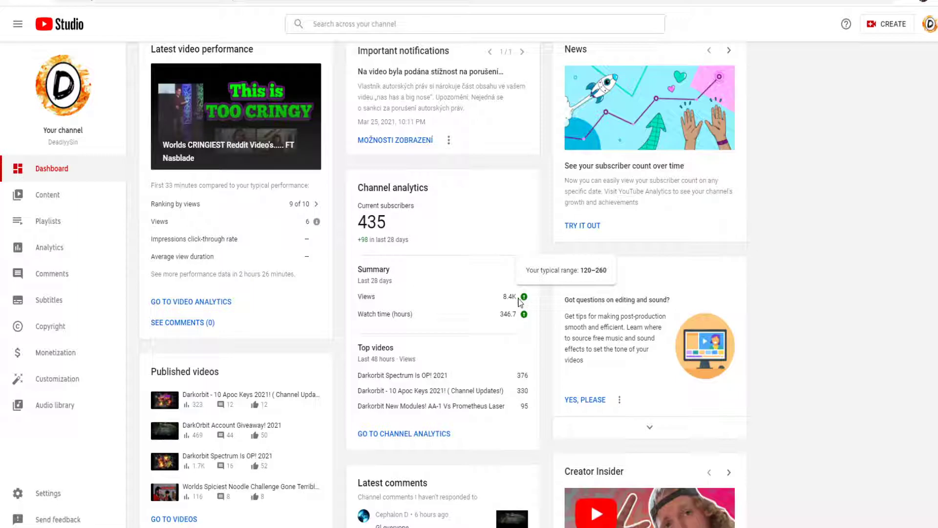
mouse_move(483, 299)
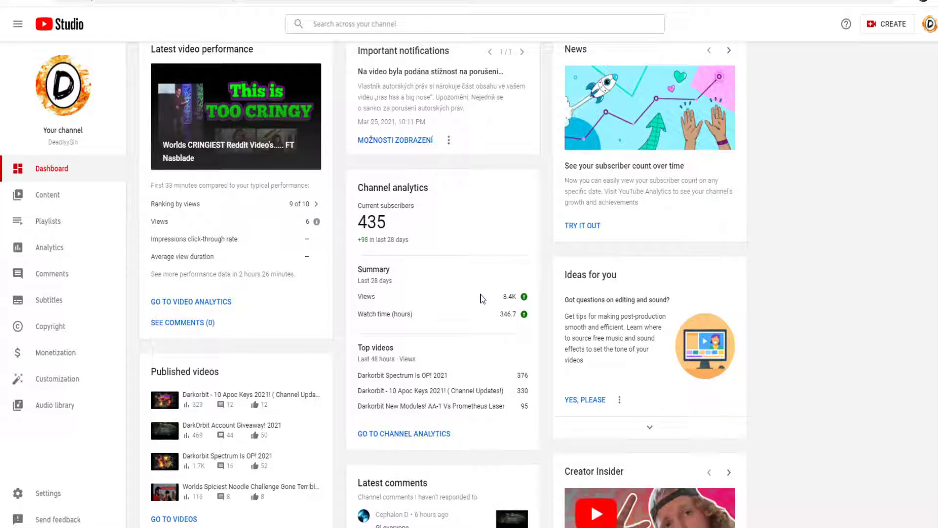
mouse_move(477, 314)
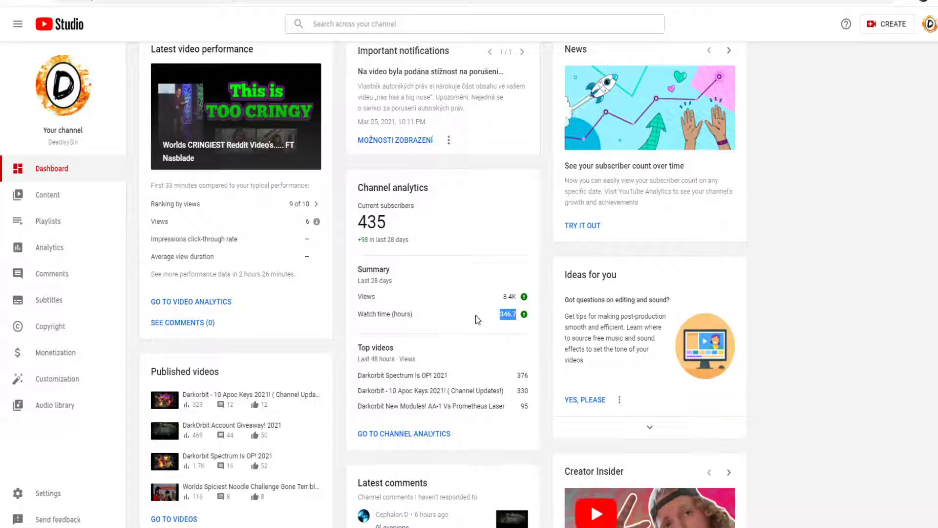
mouse_move(464, 319)
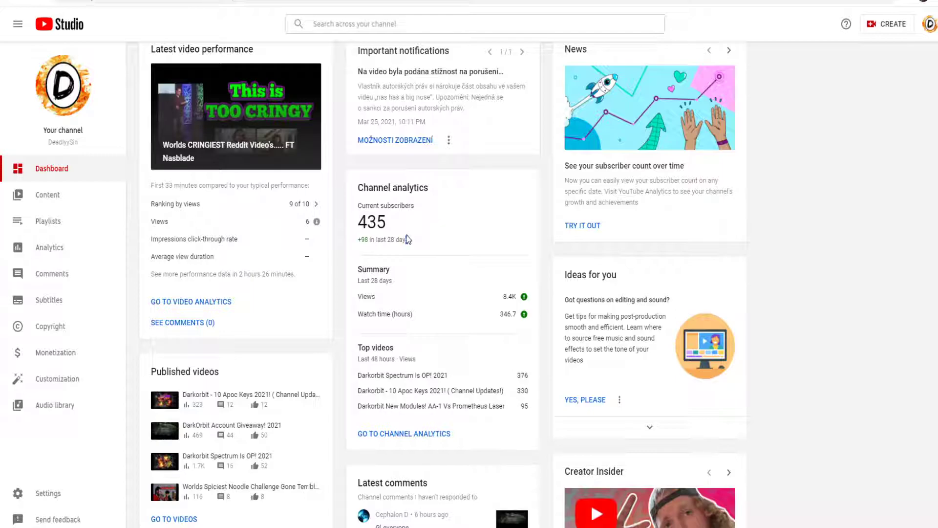
mouse_move(405, 240)
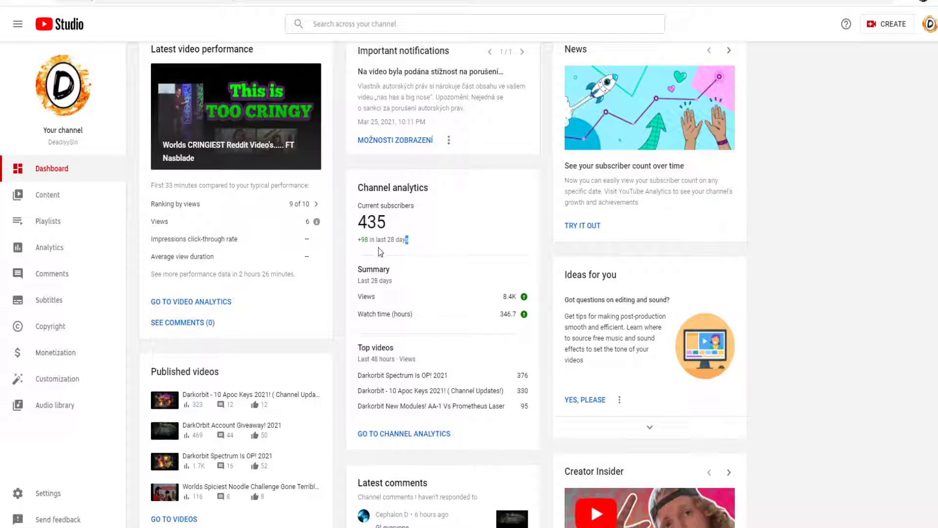
double_click(506, 314)
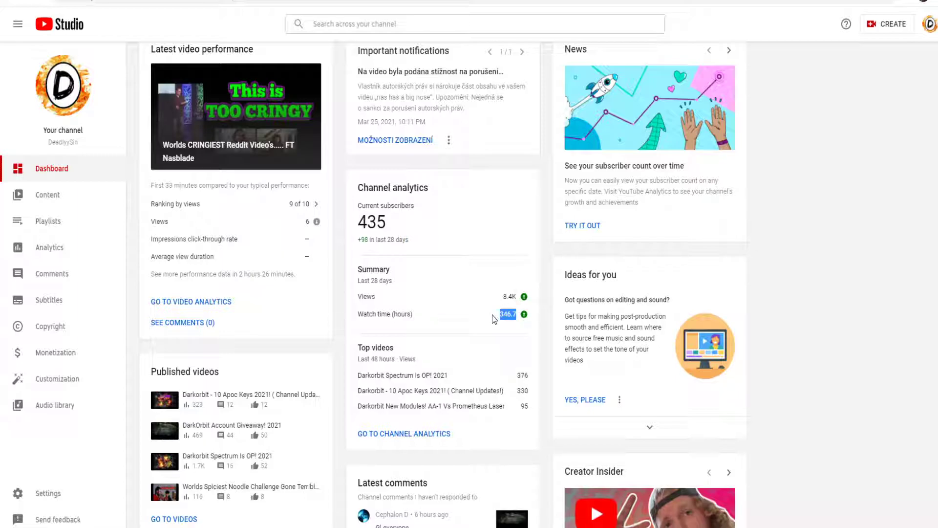
mouse_move(460, 318)
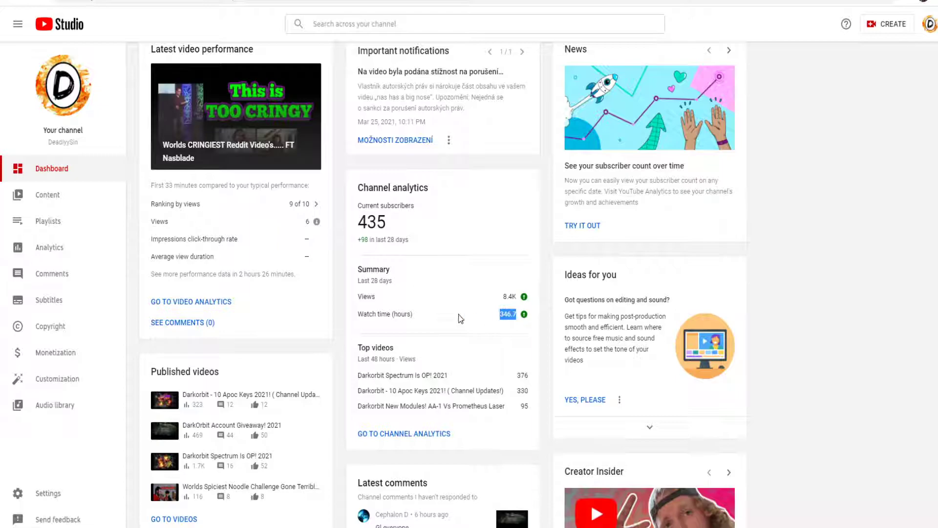
mouse_move(81, 379)
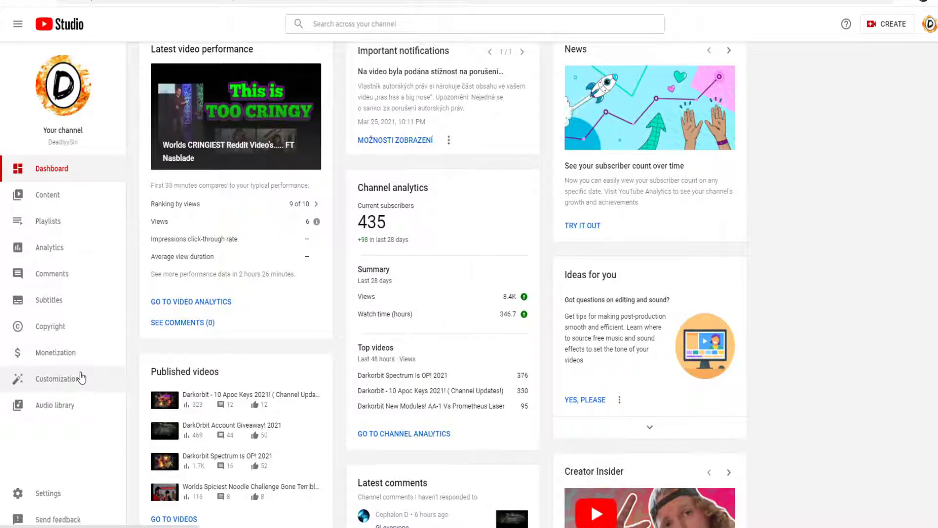
mouse_move(231, 344)
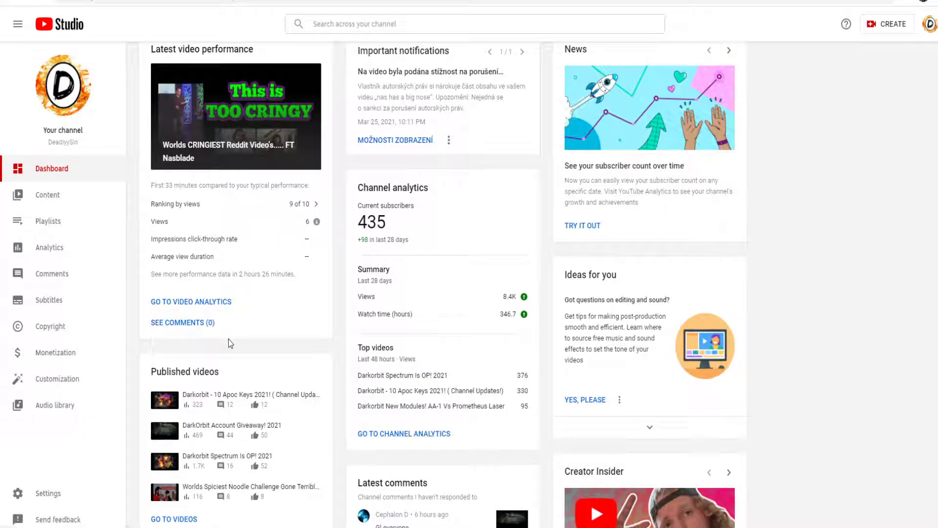
Step: Show the monetization overview: 435 of 1,000 subscribers, 427 of 4,000 public watch hours
left_click(55, 353)
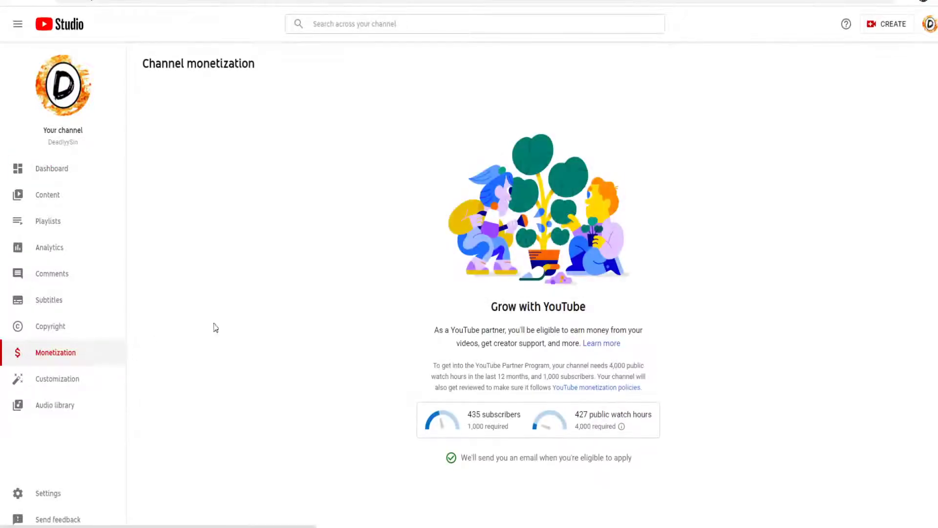
mouse_move(97, 364)
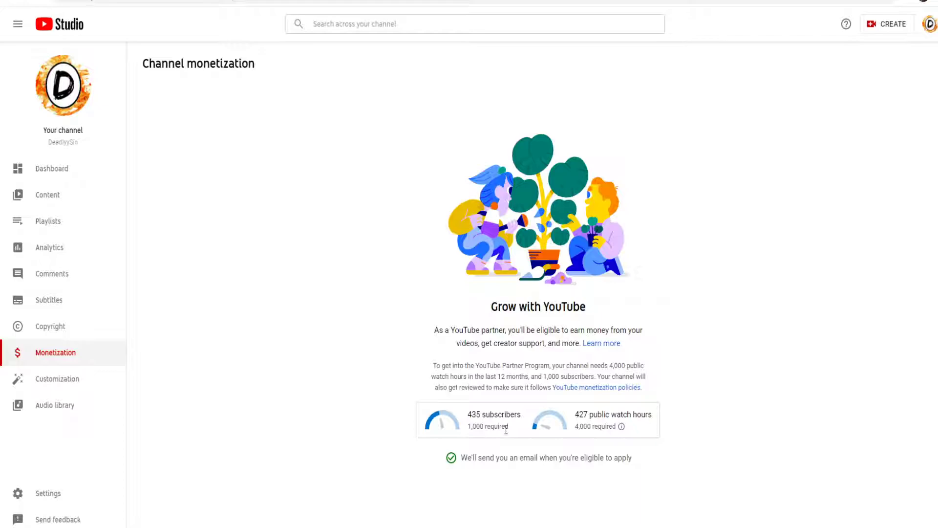
mouse_move(467, 425)
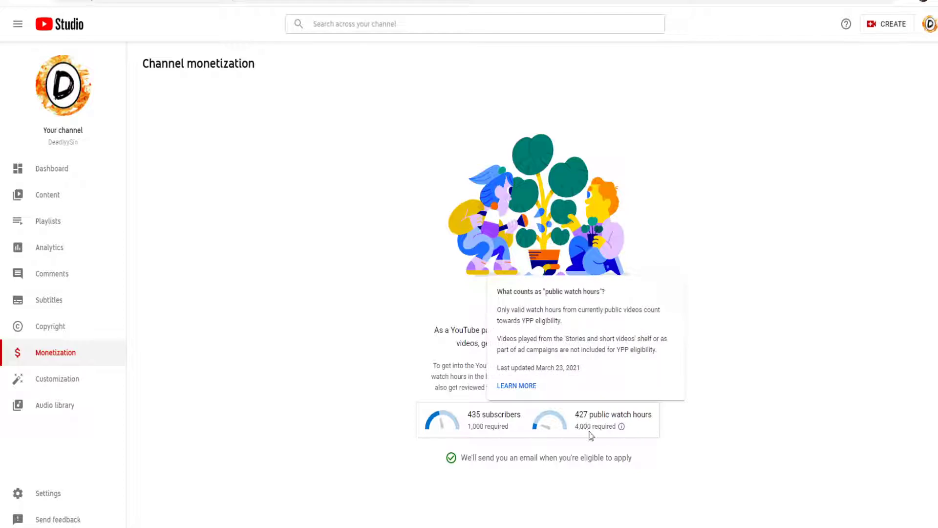
mouse_move(628, 435)
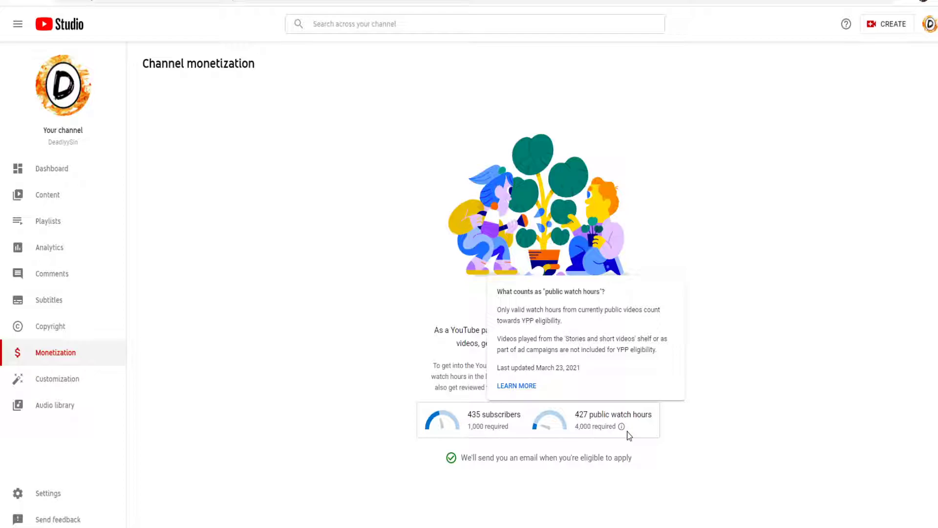
mouse_move(595, 420)
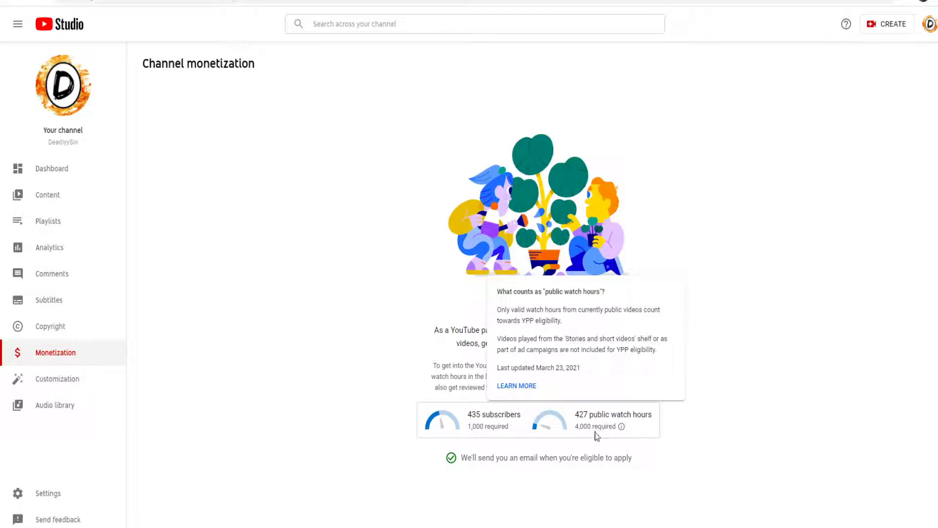
mouse_move(622, 426)
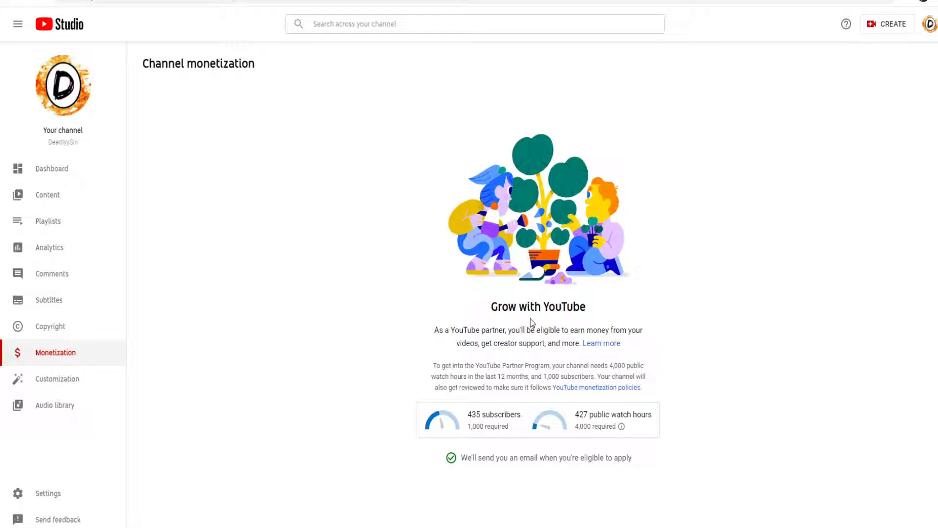
mouse_move(517, 326)
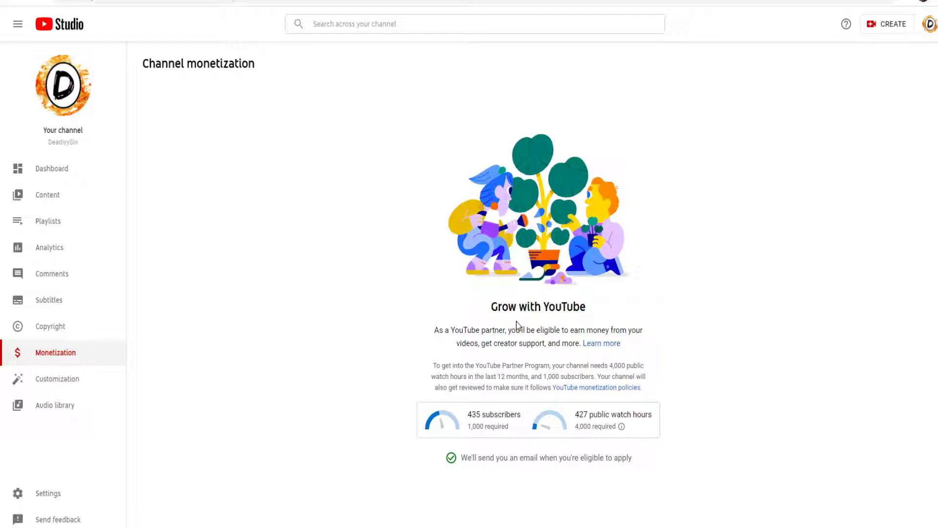
mouse_move(521, 407)
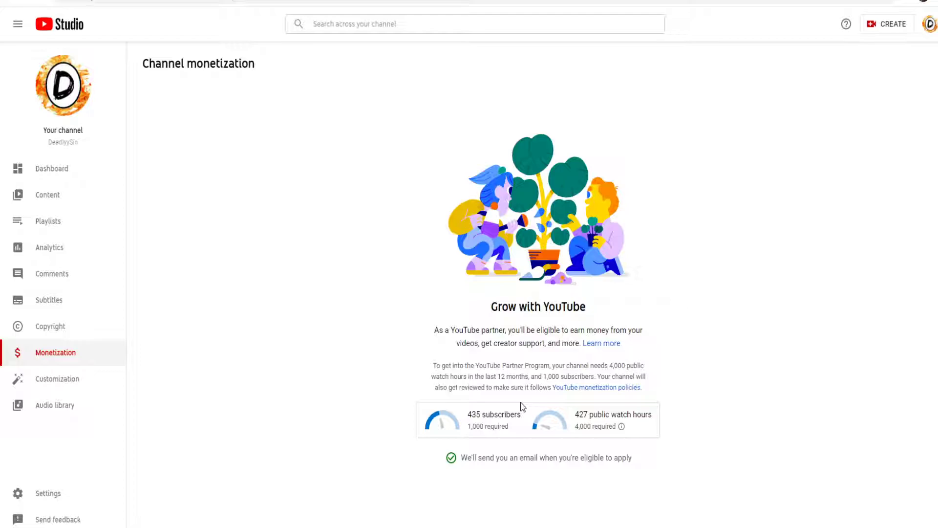
mouse_move(162, 223)
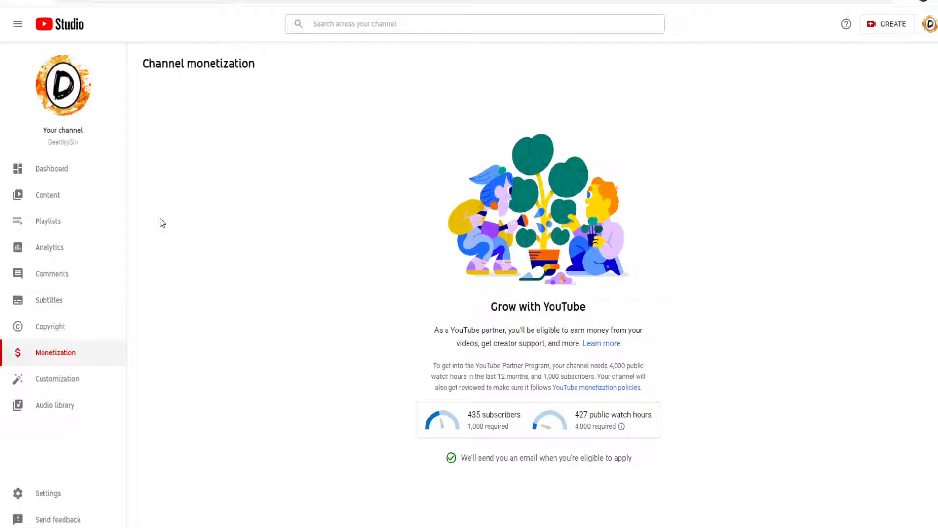
mouse_move(75, 174)
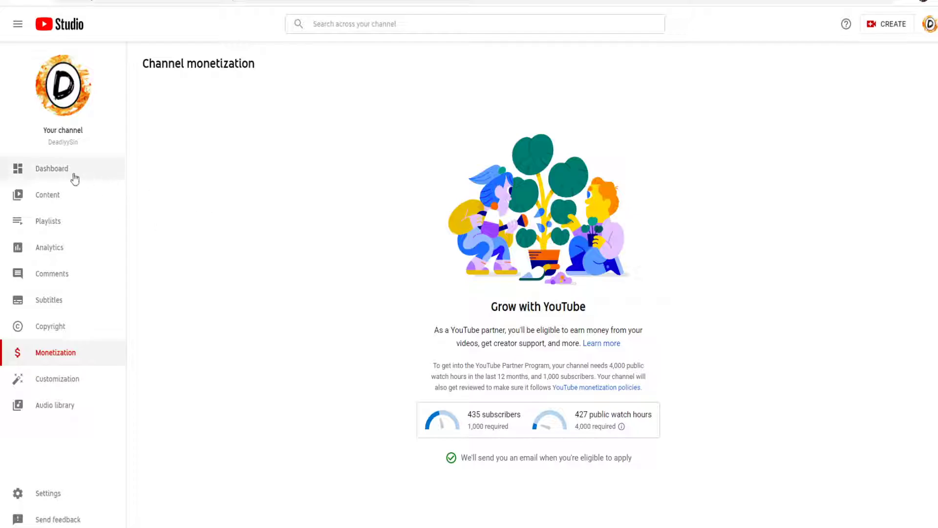
Step: From the dashboard, go to the channel's public page via the account menu's Your channel
left_click(52, 168)
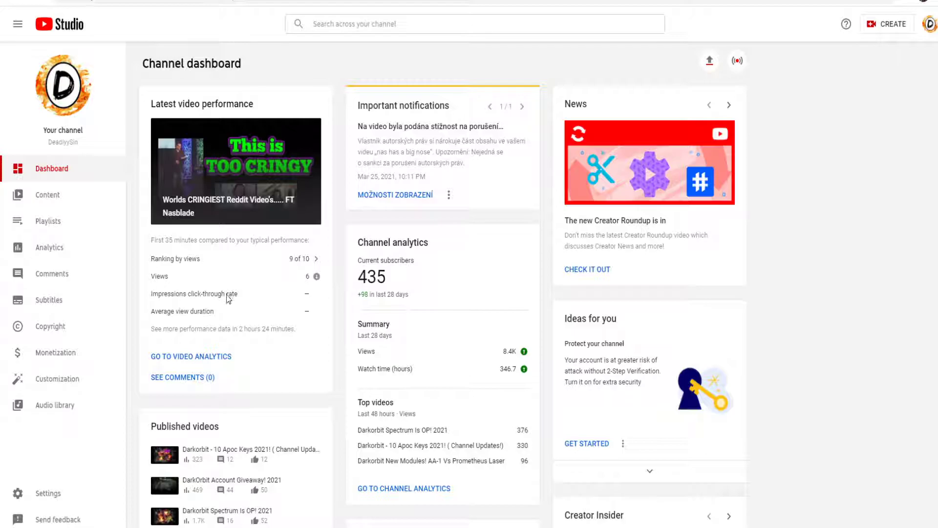
left_click(929, 24)
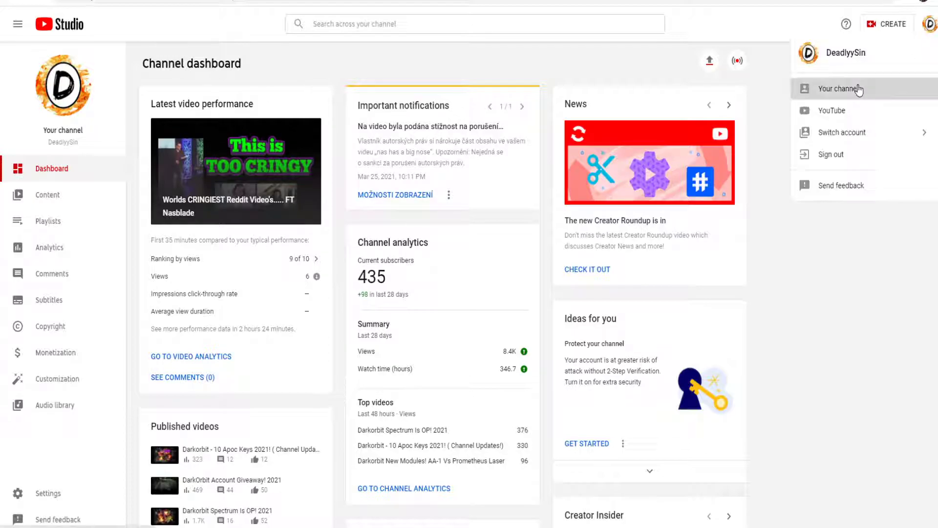
left_click(837, 89)
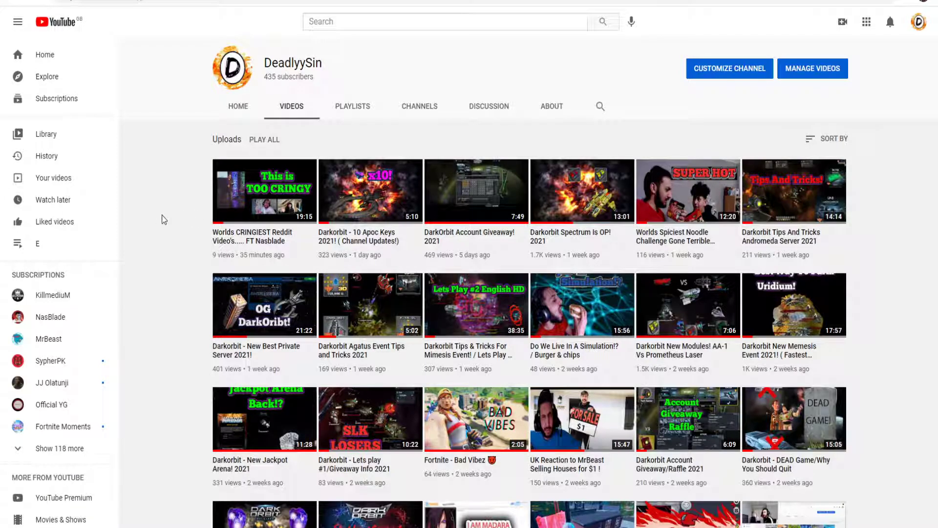
mouse_move(545, 224)
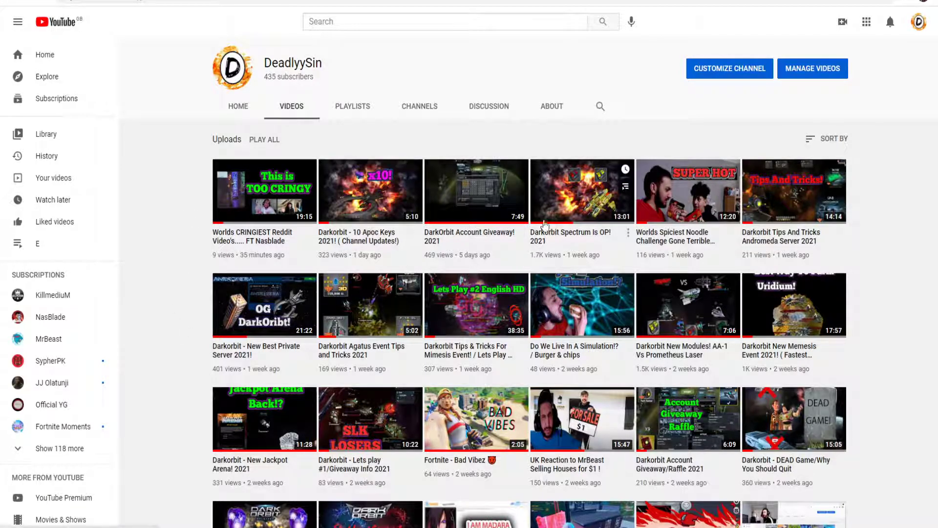
mouse_move(462, 273)
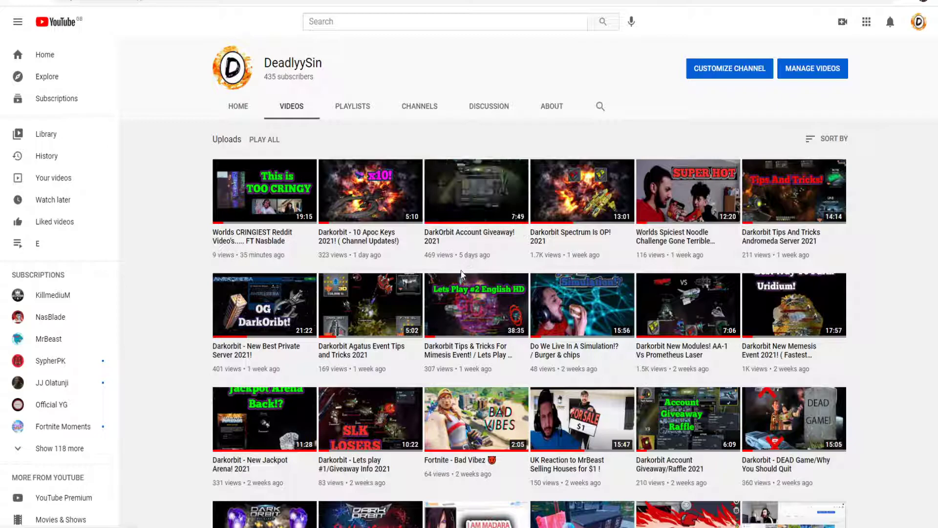
mouse_move(772, 274)
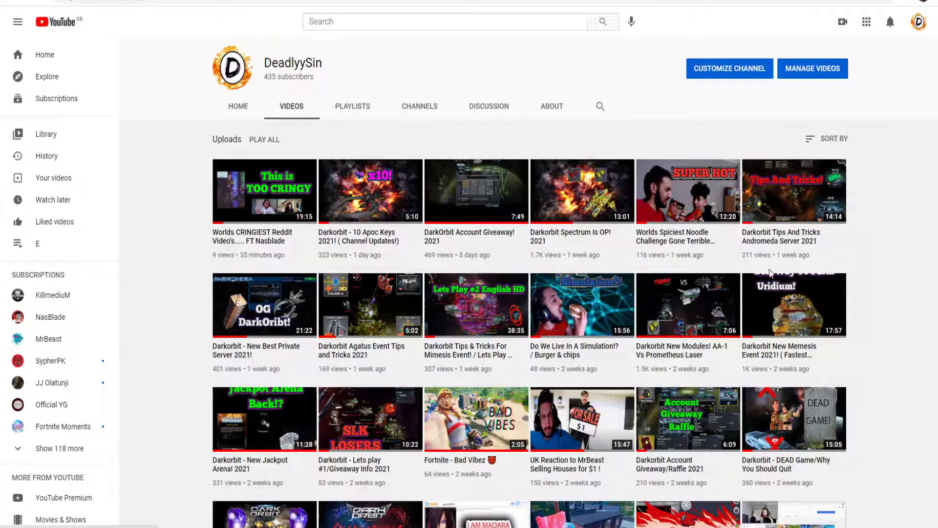
mouse_move(581, 191)
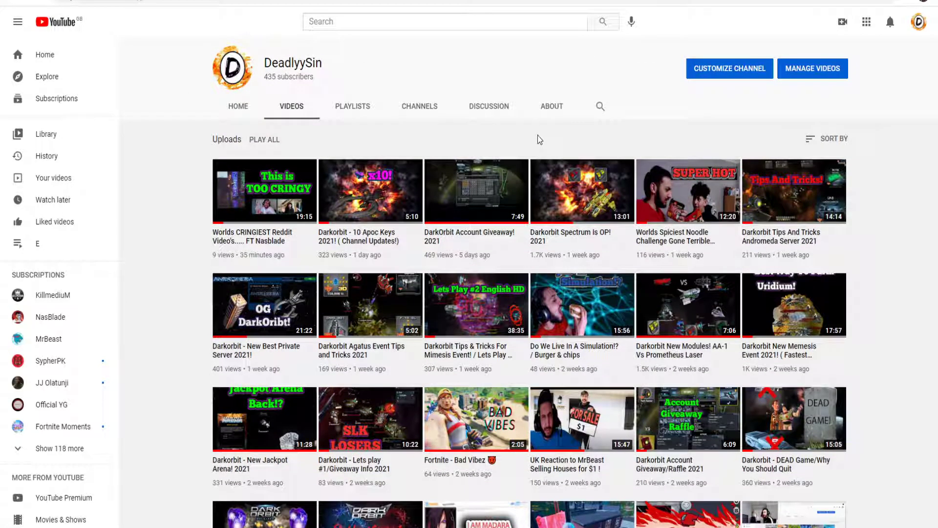
mouse_move(545, 109)
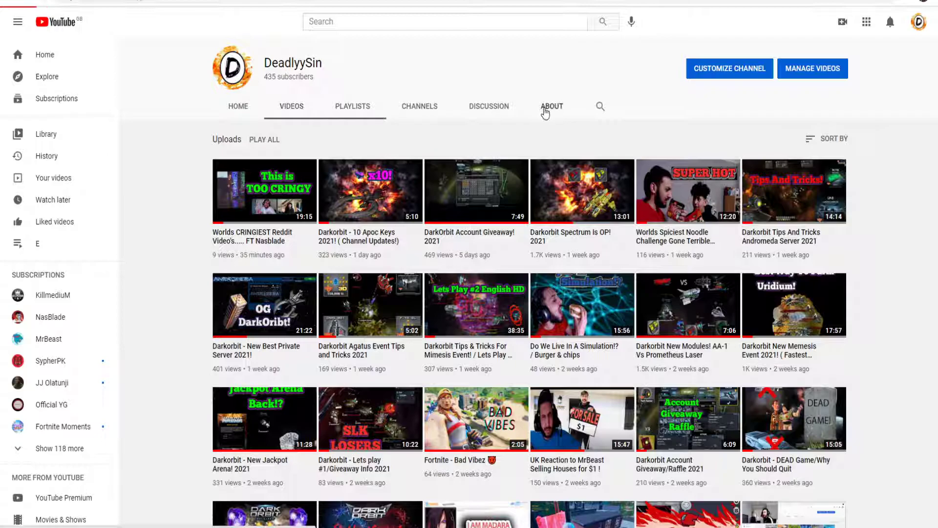
left_click(552, 106)
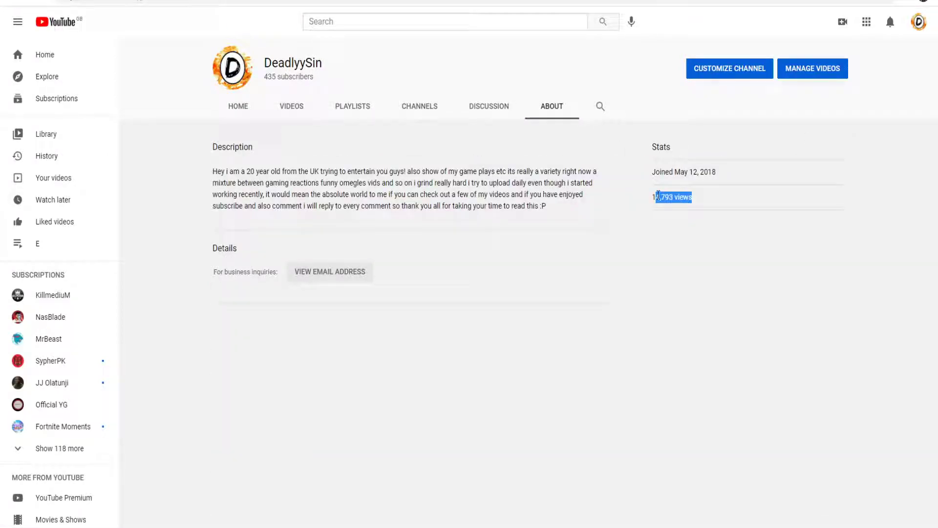
left_click(292, 106)
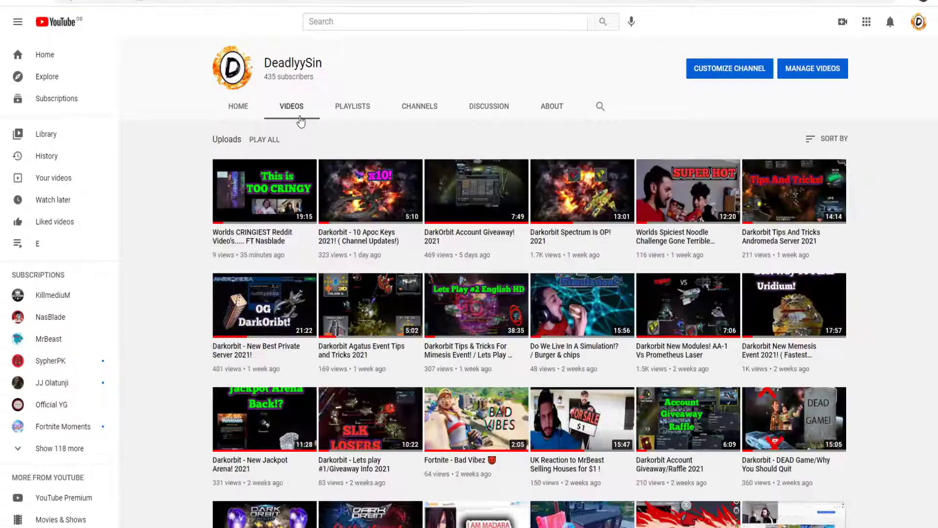
mouse_move(328, 141)
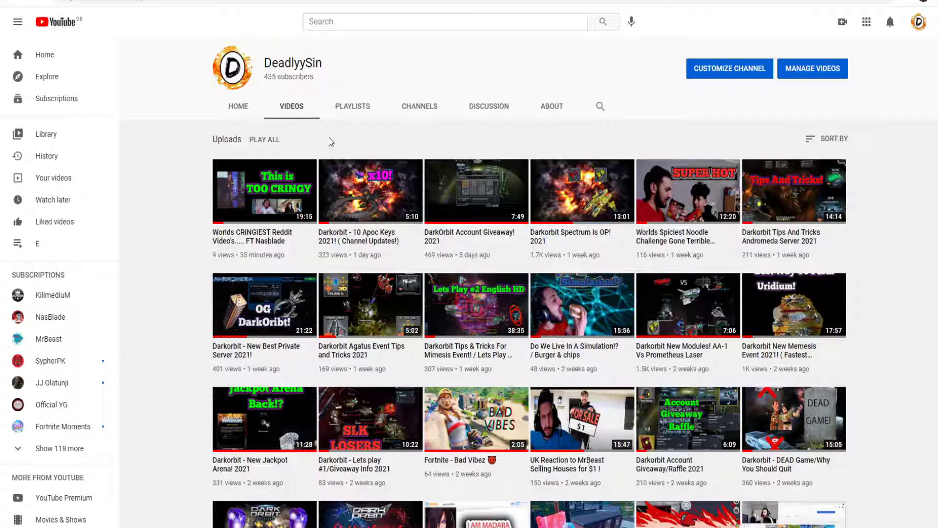
mouse_move(322, 229)
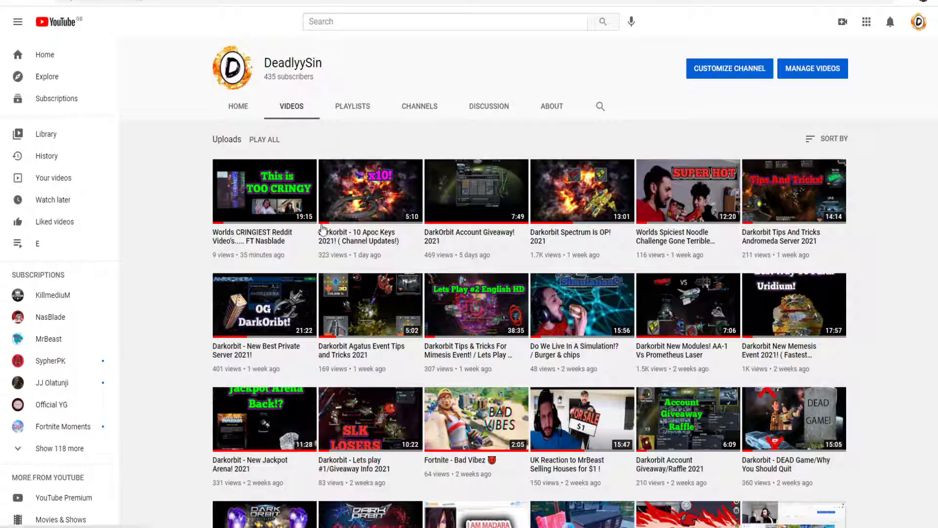
mouse_move(369, 191)
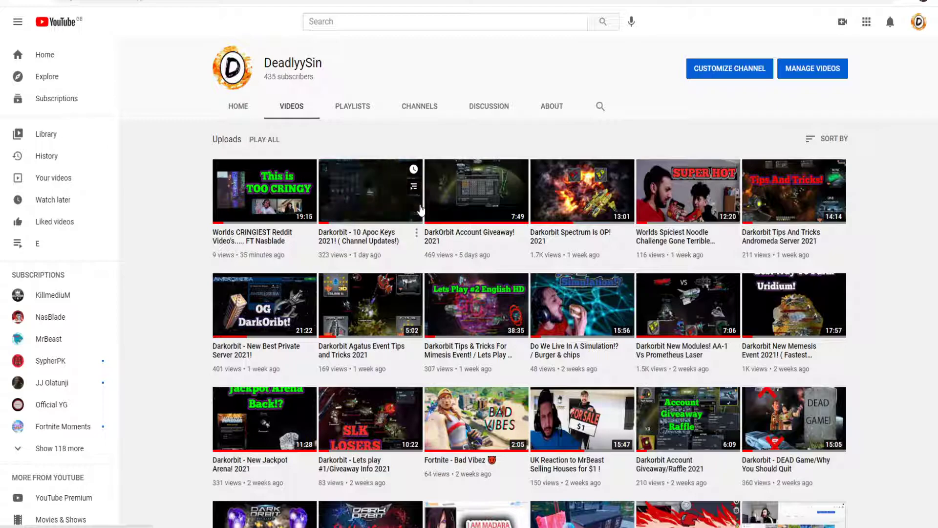
mouse_move(454, 263)
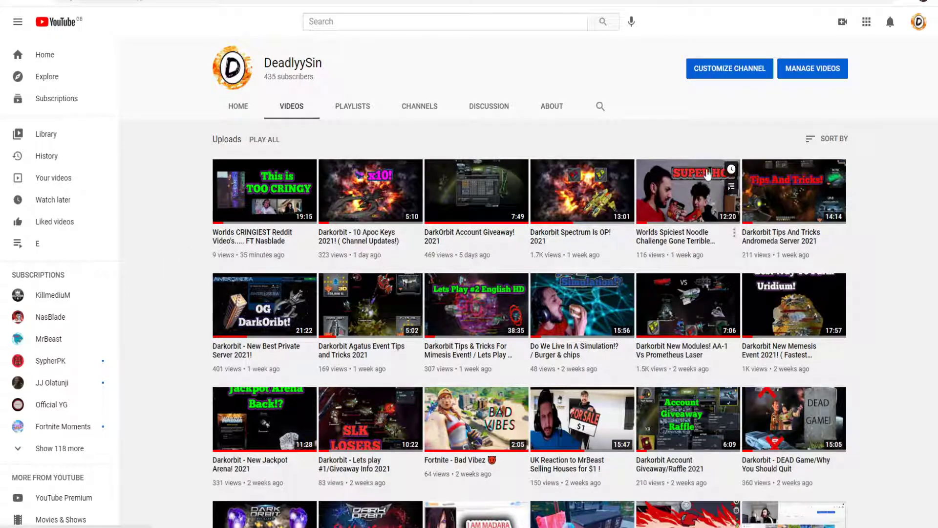
mouse_move(264, 332)
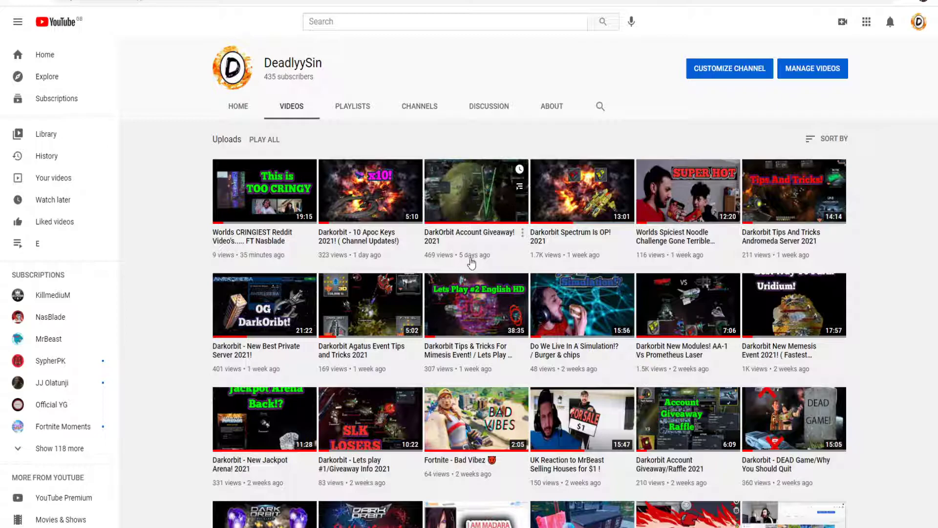
mouse_move(264, 190)
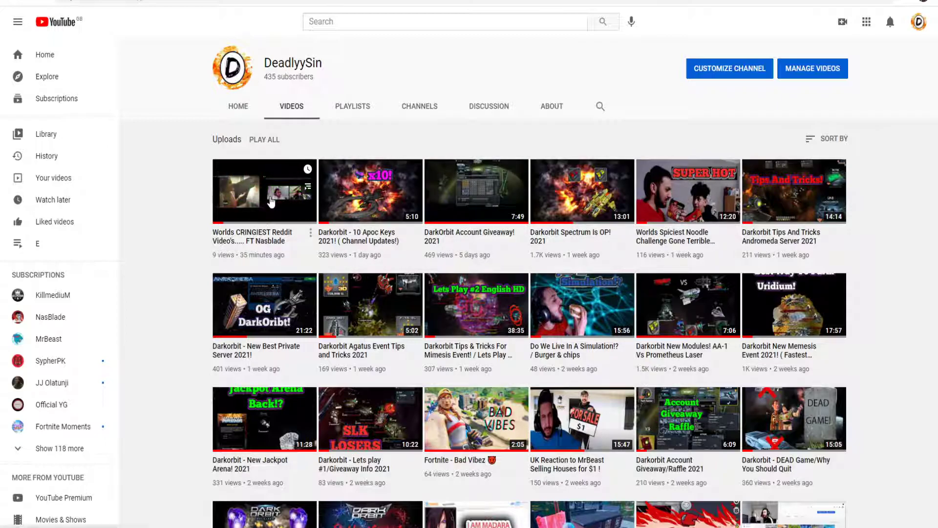
mouse_move(266, 201)
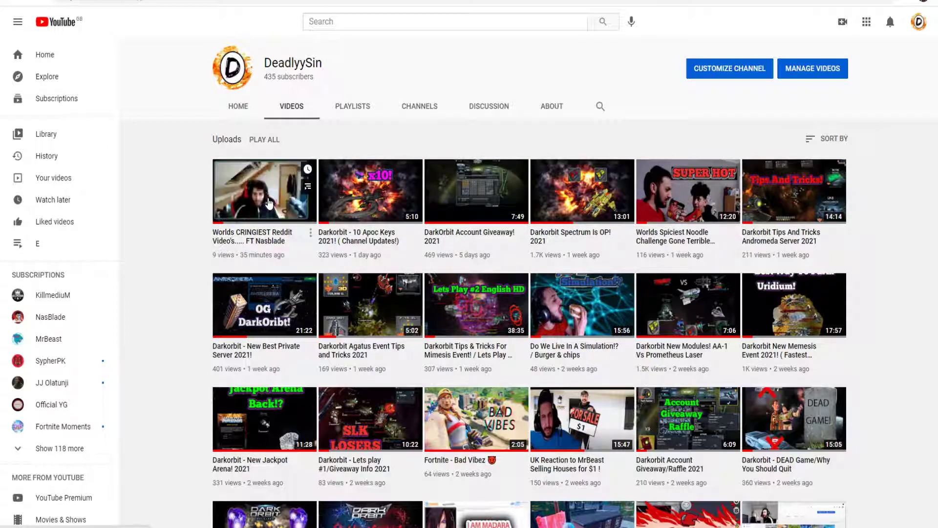
mouse_move(268, 202)
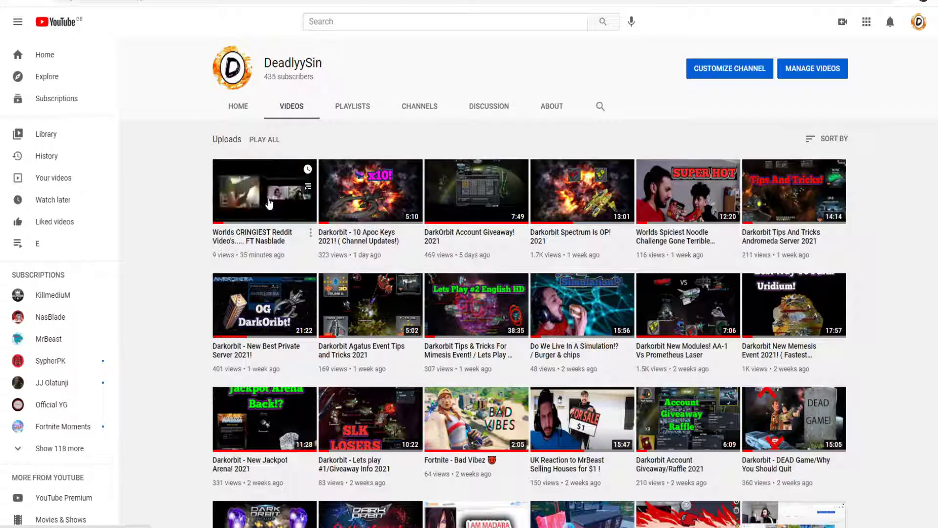
mouse_move(264, 191)
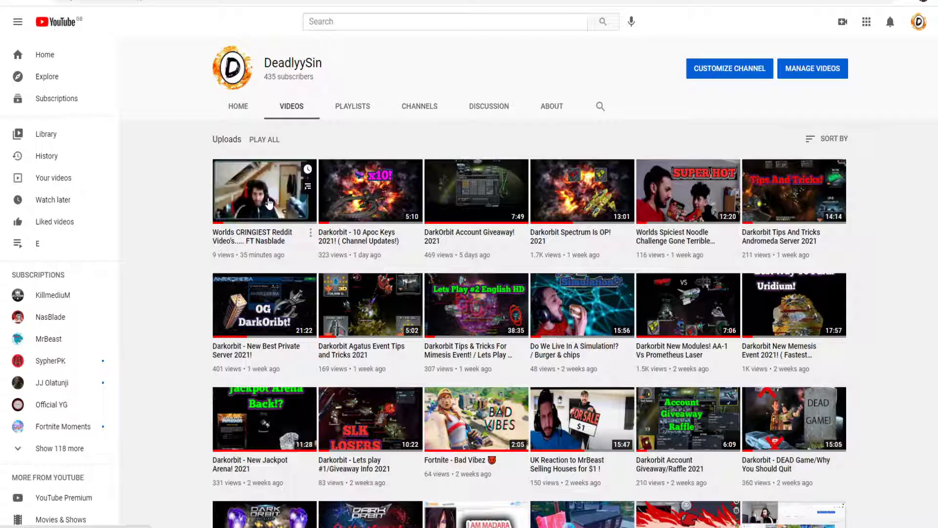
mouse_move(265, 190)
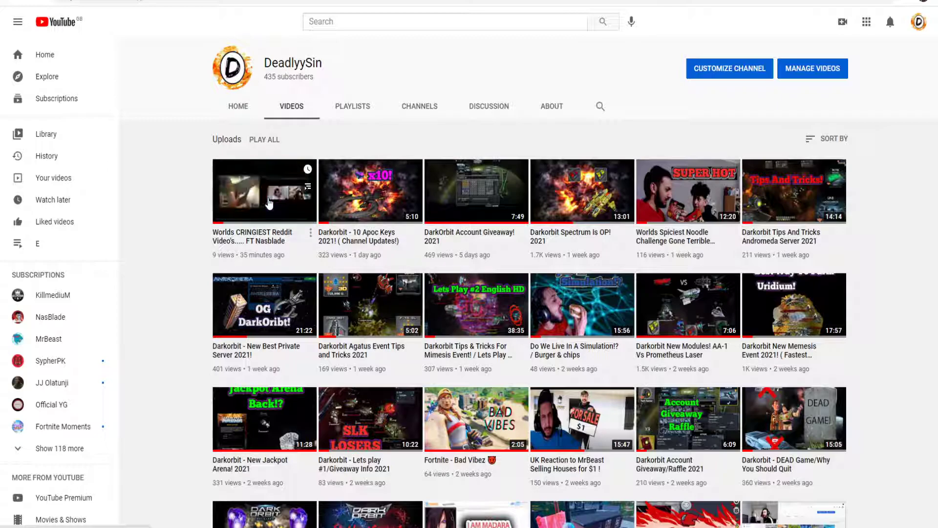
mouse_move(264, 191)
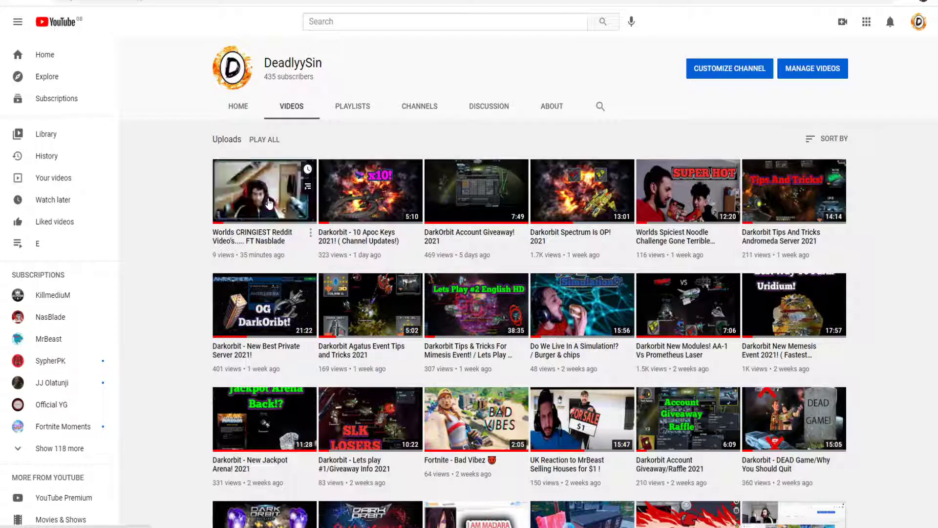
mouse_move(264, 191)
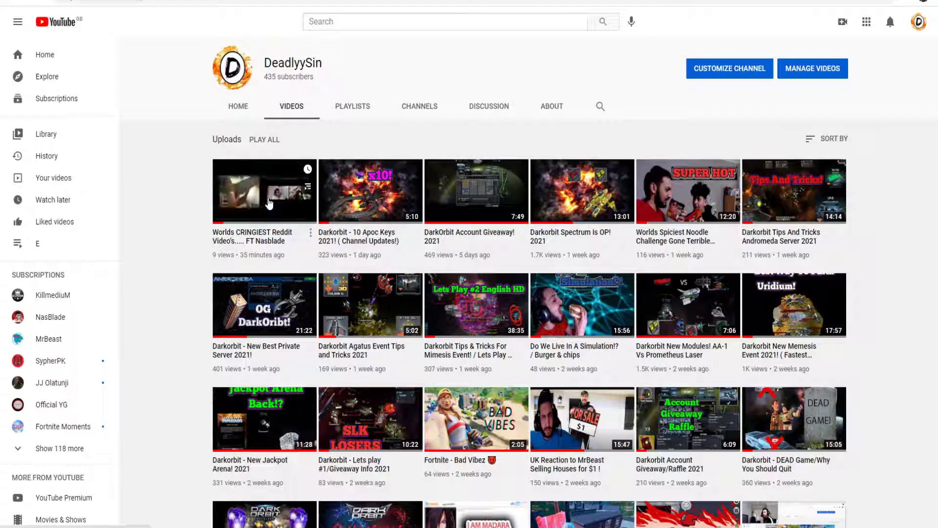
mouse_move(268, 204)
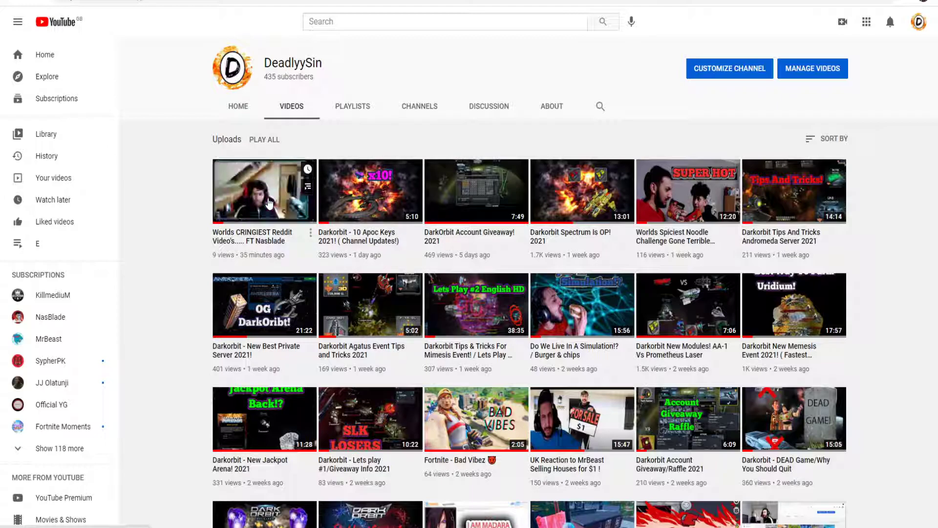
mouse_move(264, 191)
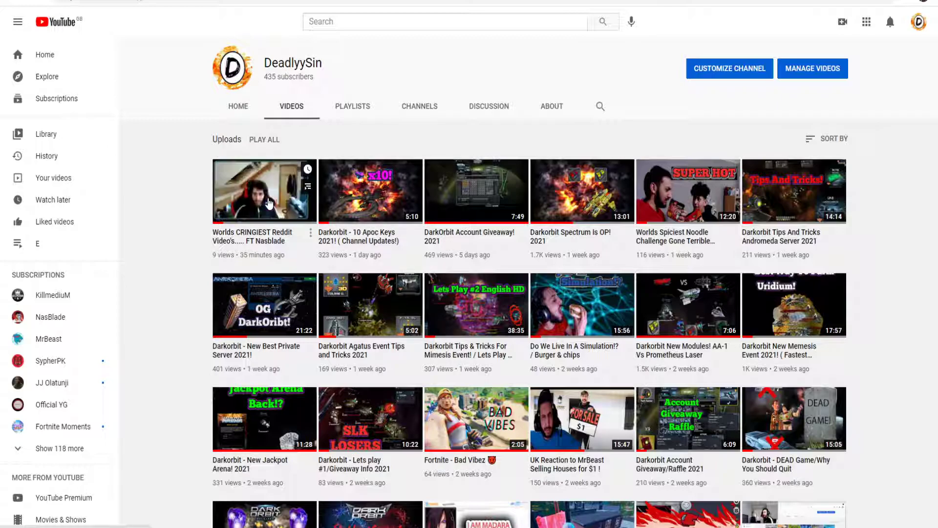
mouse_move(268, 203)
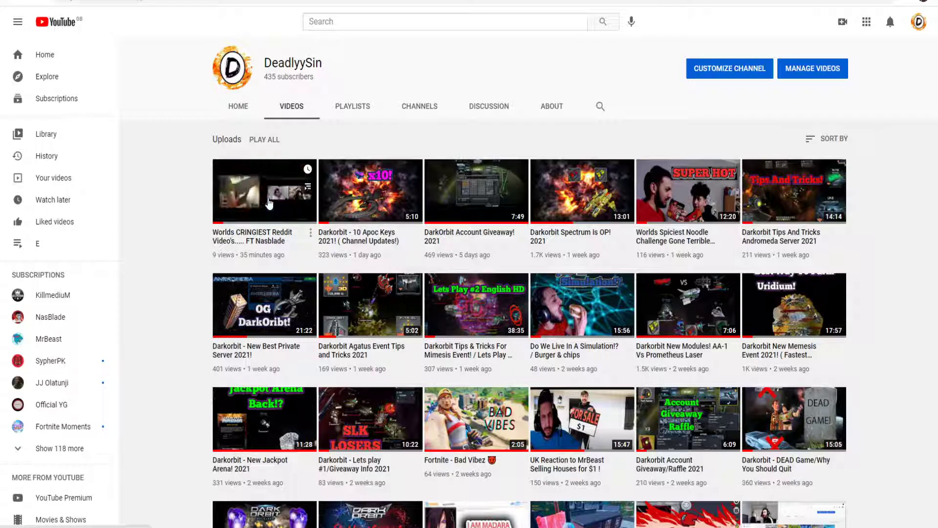
mouse_move(268, 203)
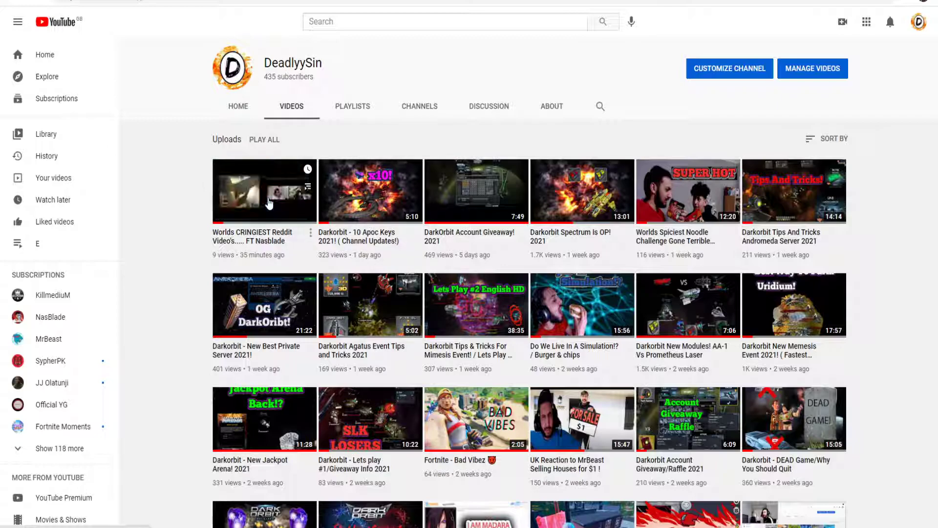
mouse_move(264, 191)
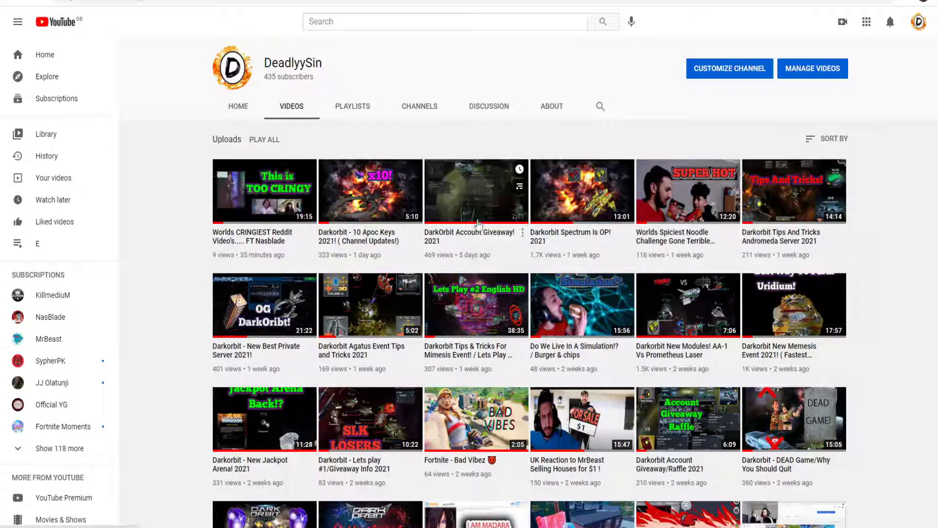
mouse_move(772, 343)
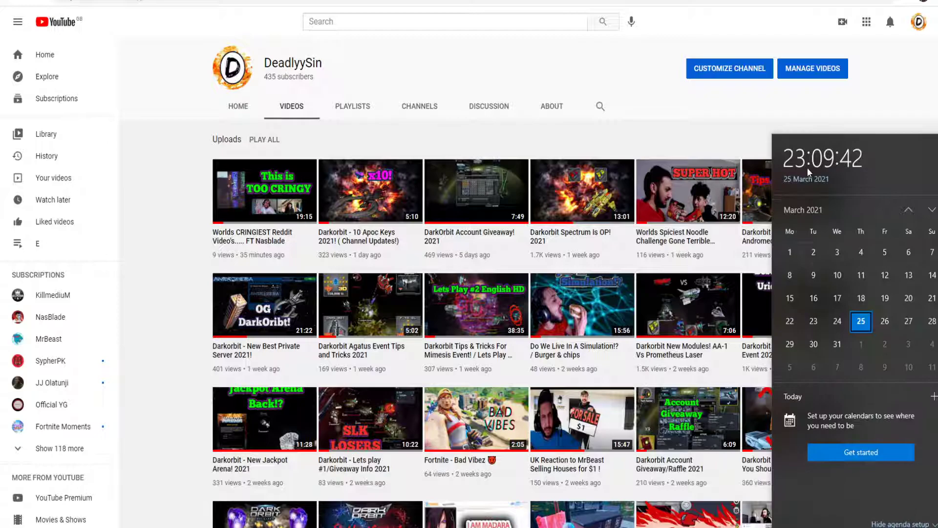
Step: Switch the calendar flyout from March's days to the 2021 month view
left_click(802, 209)
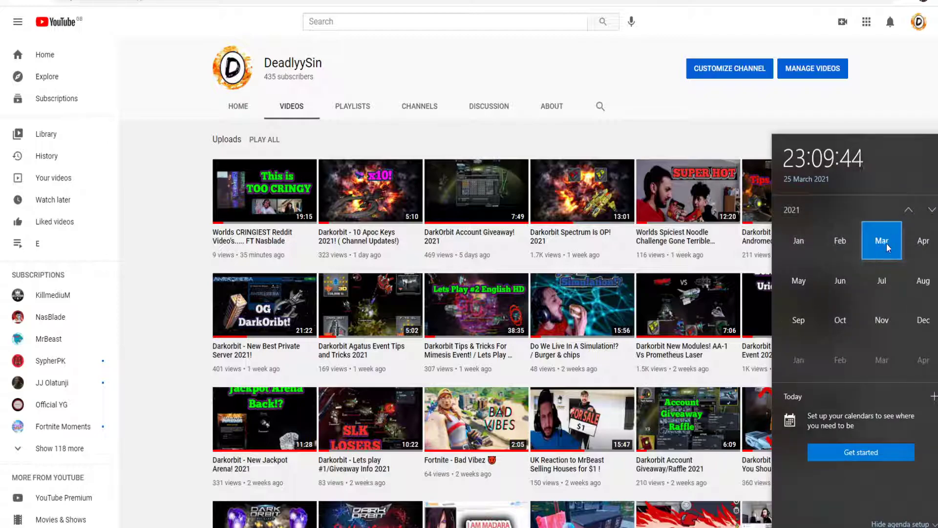
mouse_move(882, 280)
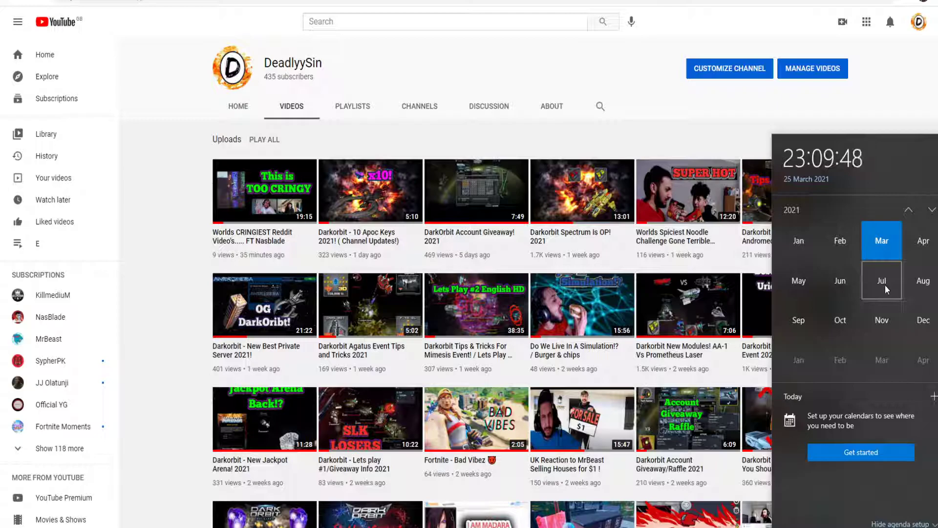
mouse_move(798, 281)
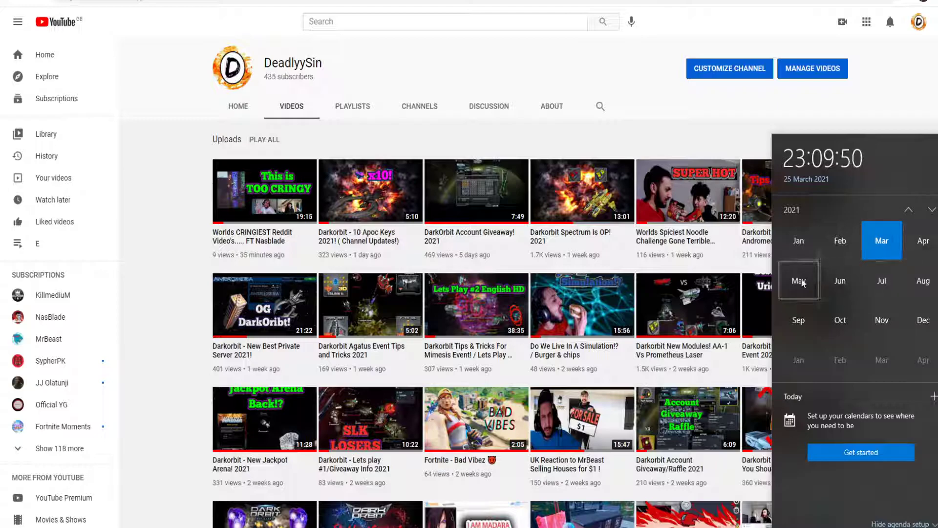
mouse_move(882, 281)
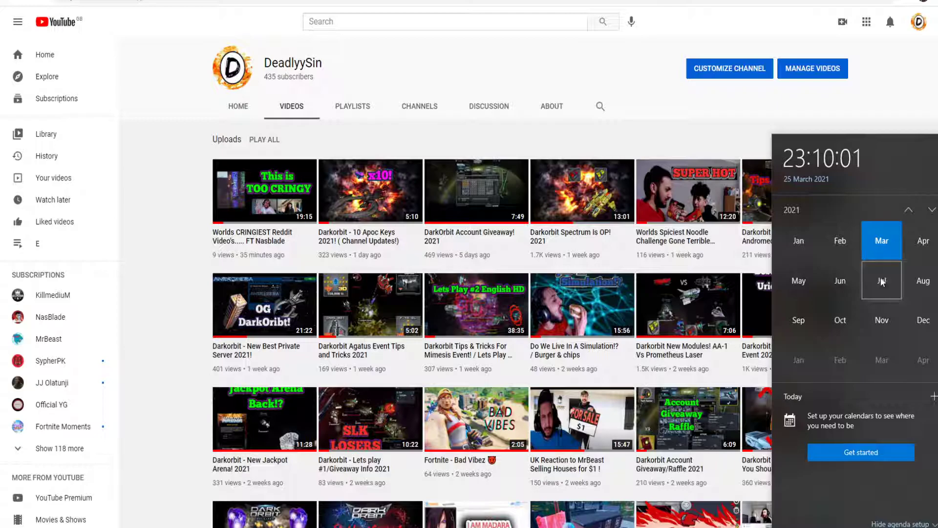
Step: Visit NasBlade's channel from Subscriptions and show its uploaded videos (917 subscribers)
left_click(353, 106)
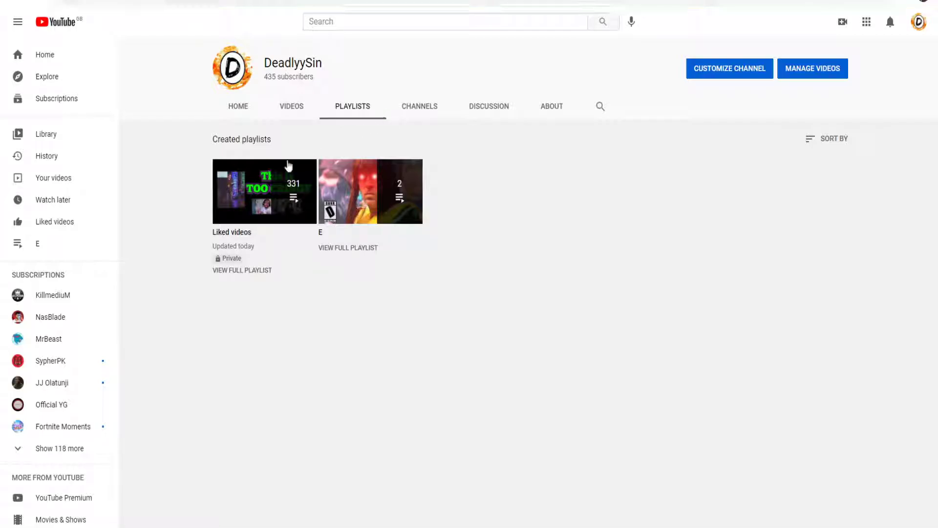
left_click(50, 317)
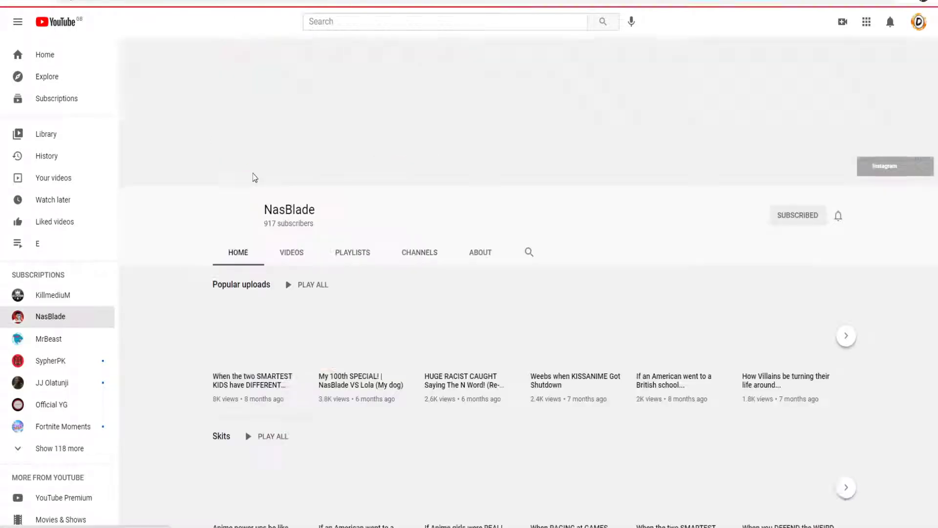
left_click(291, 252)
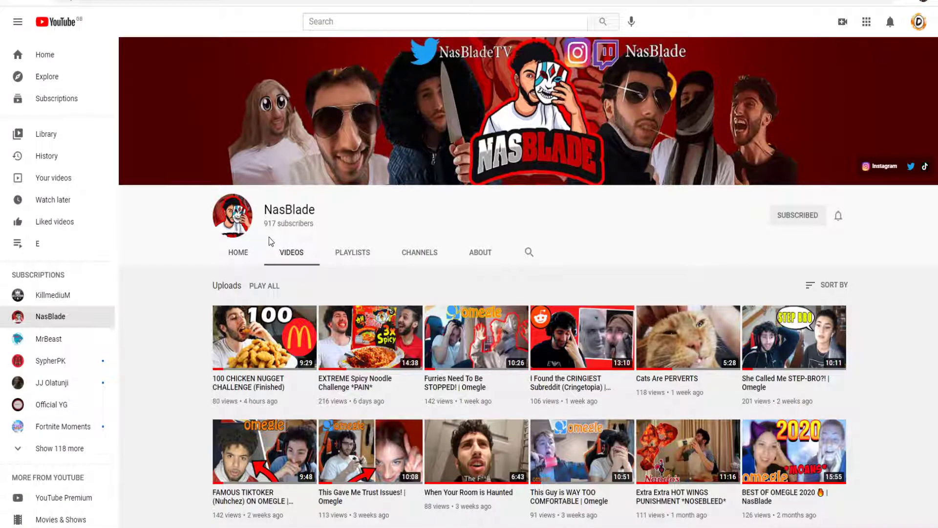
mouse_move(451, 240)
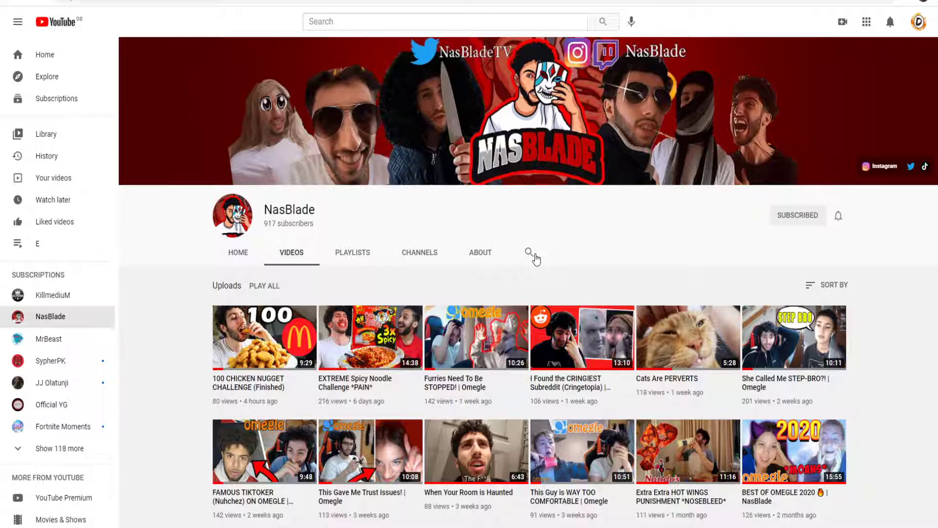
mouse_move(624, 159)
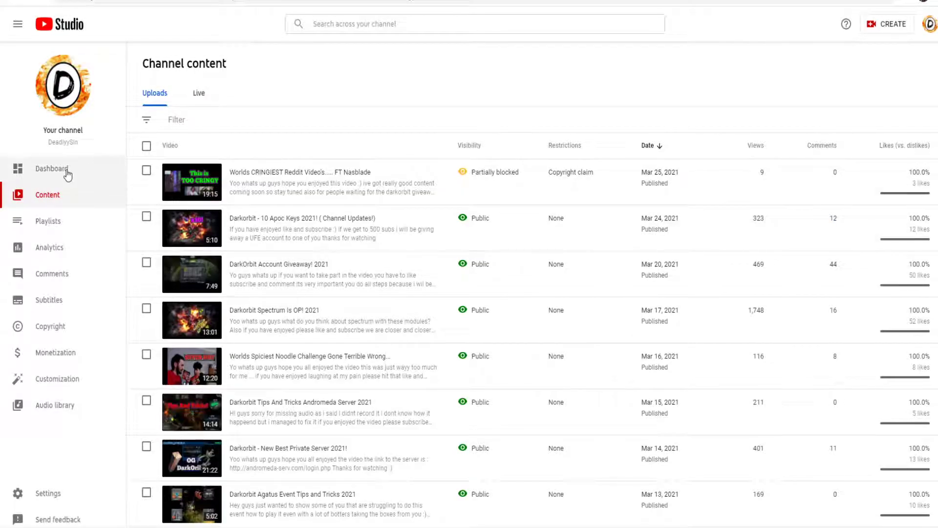
Step: Revisit the dashboard, then have Google calculate 350*12 = 4200
left_click(51, 169)
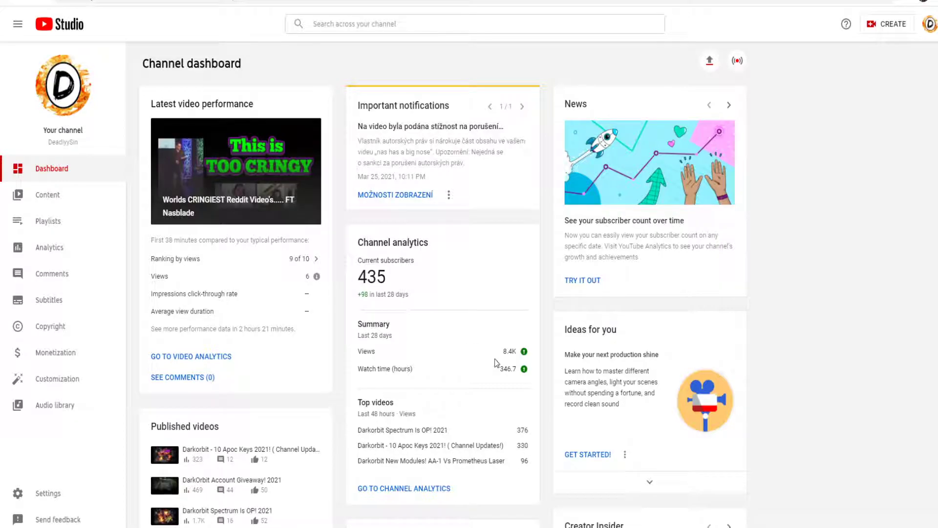
double_click(507, 369)
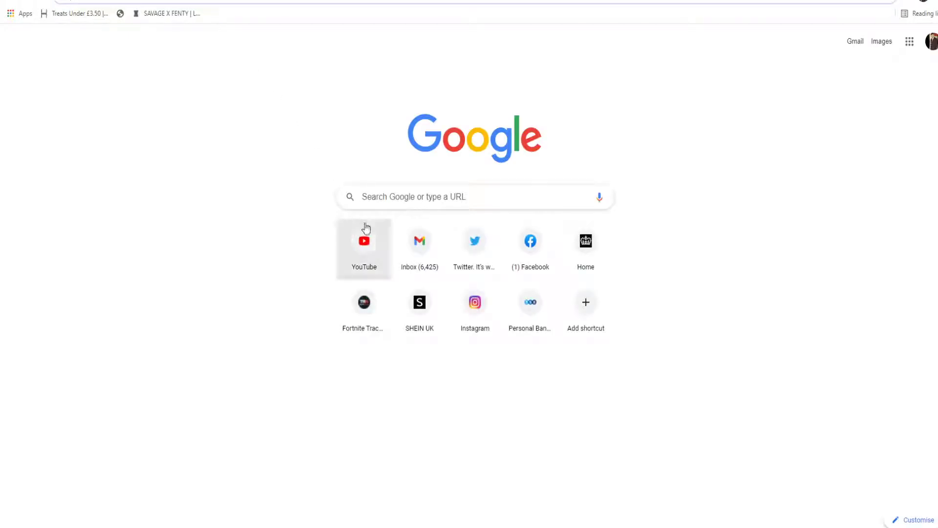
type("350*")
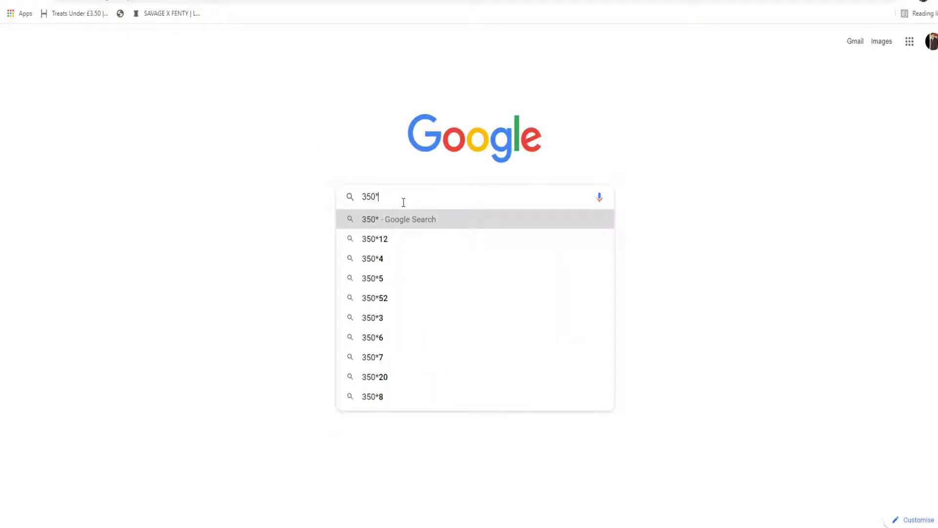
left_click(374, 239)
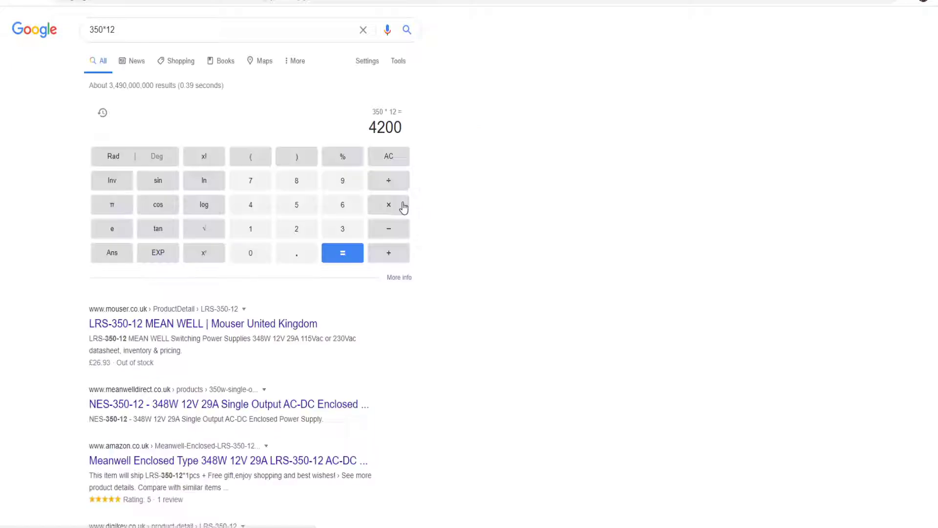